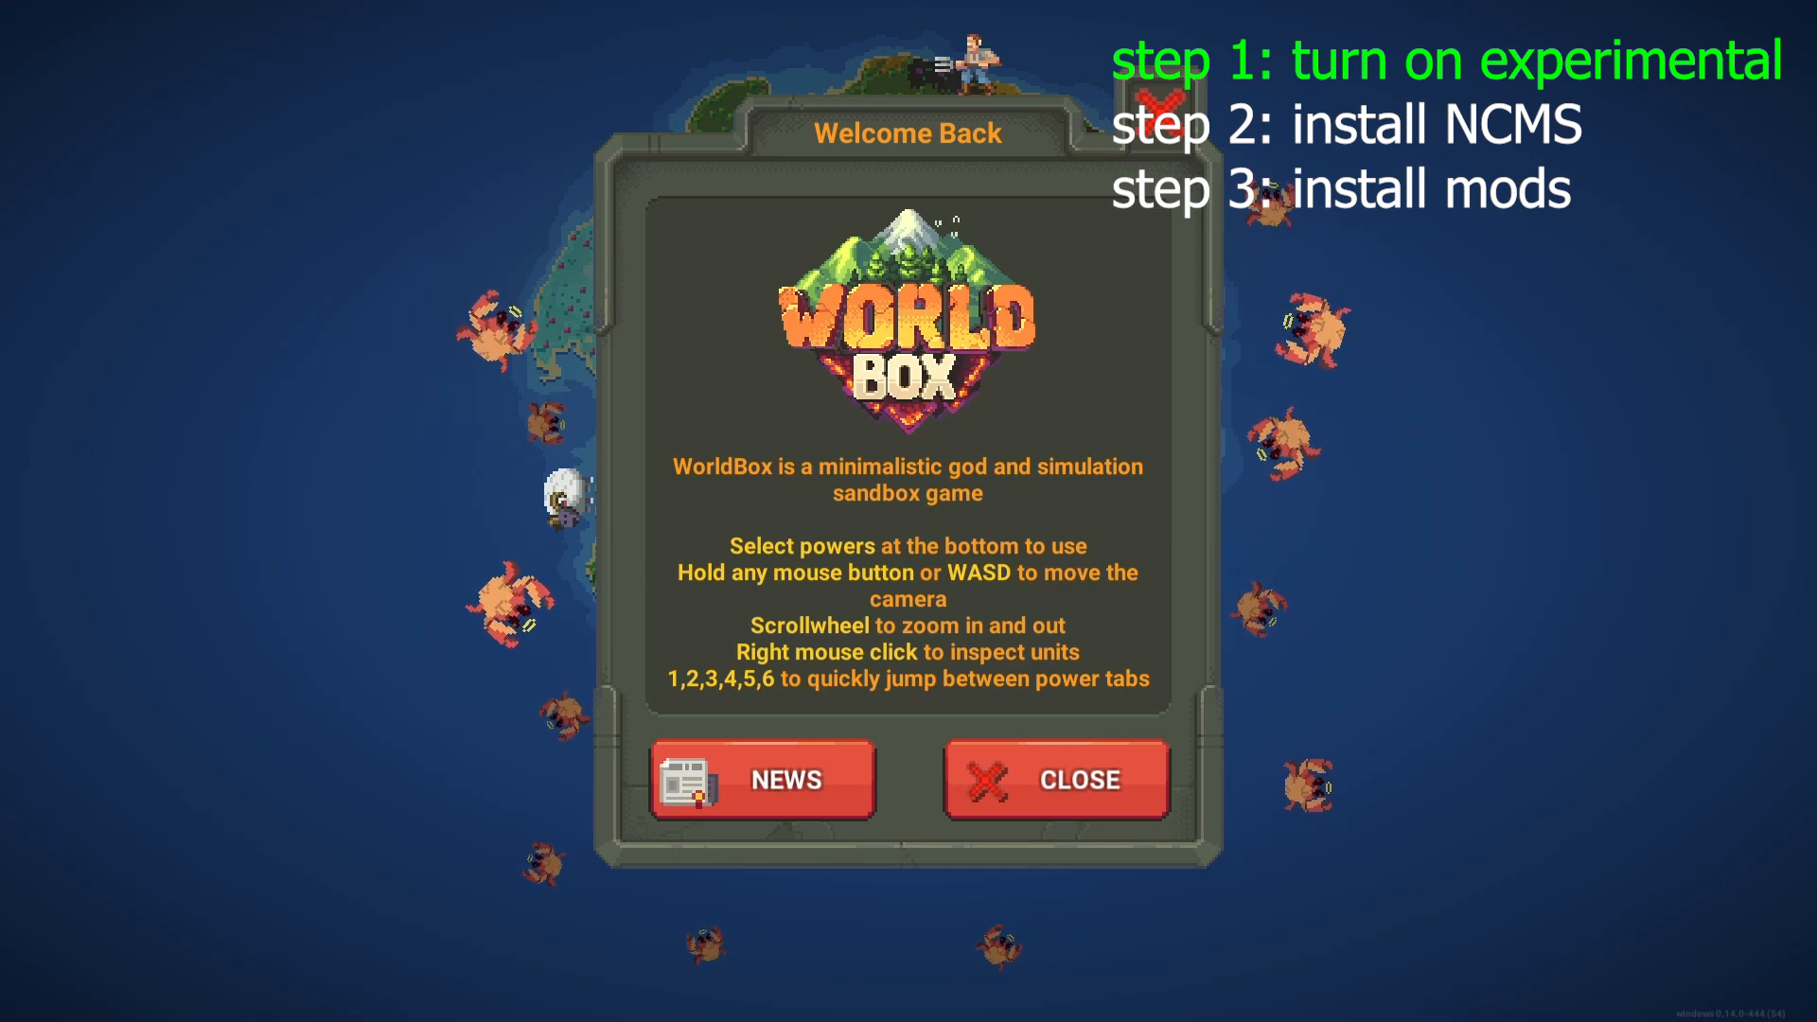
# - Dismiss the welcome message, open game Settings, and download the NCMS 1.4.0 release
pyautogui.click(1054, 779)
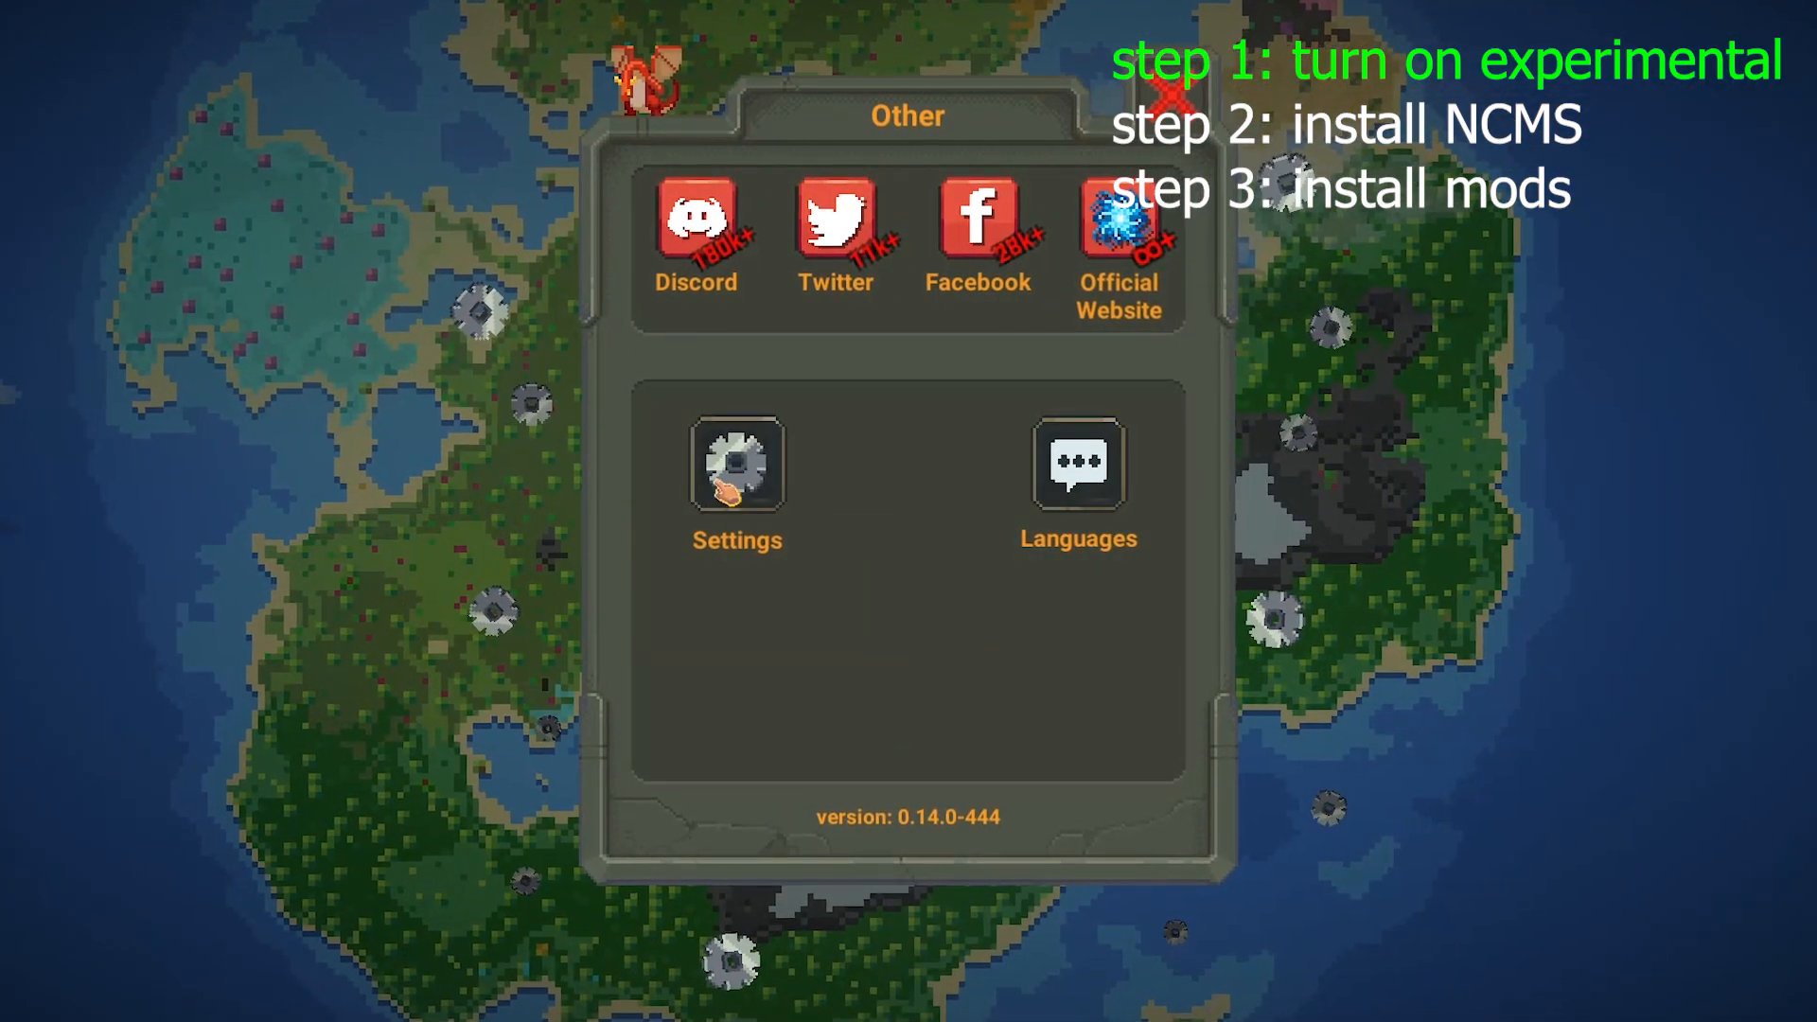
pyautogui.click(737, 465)
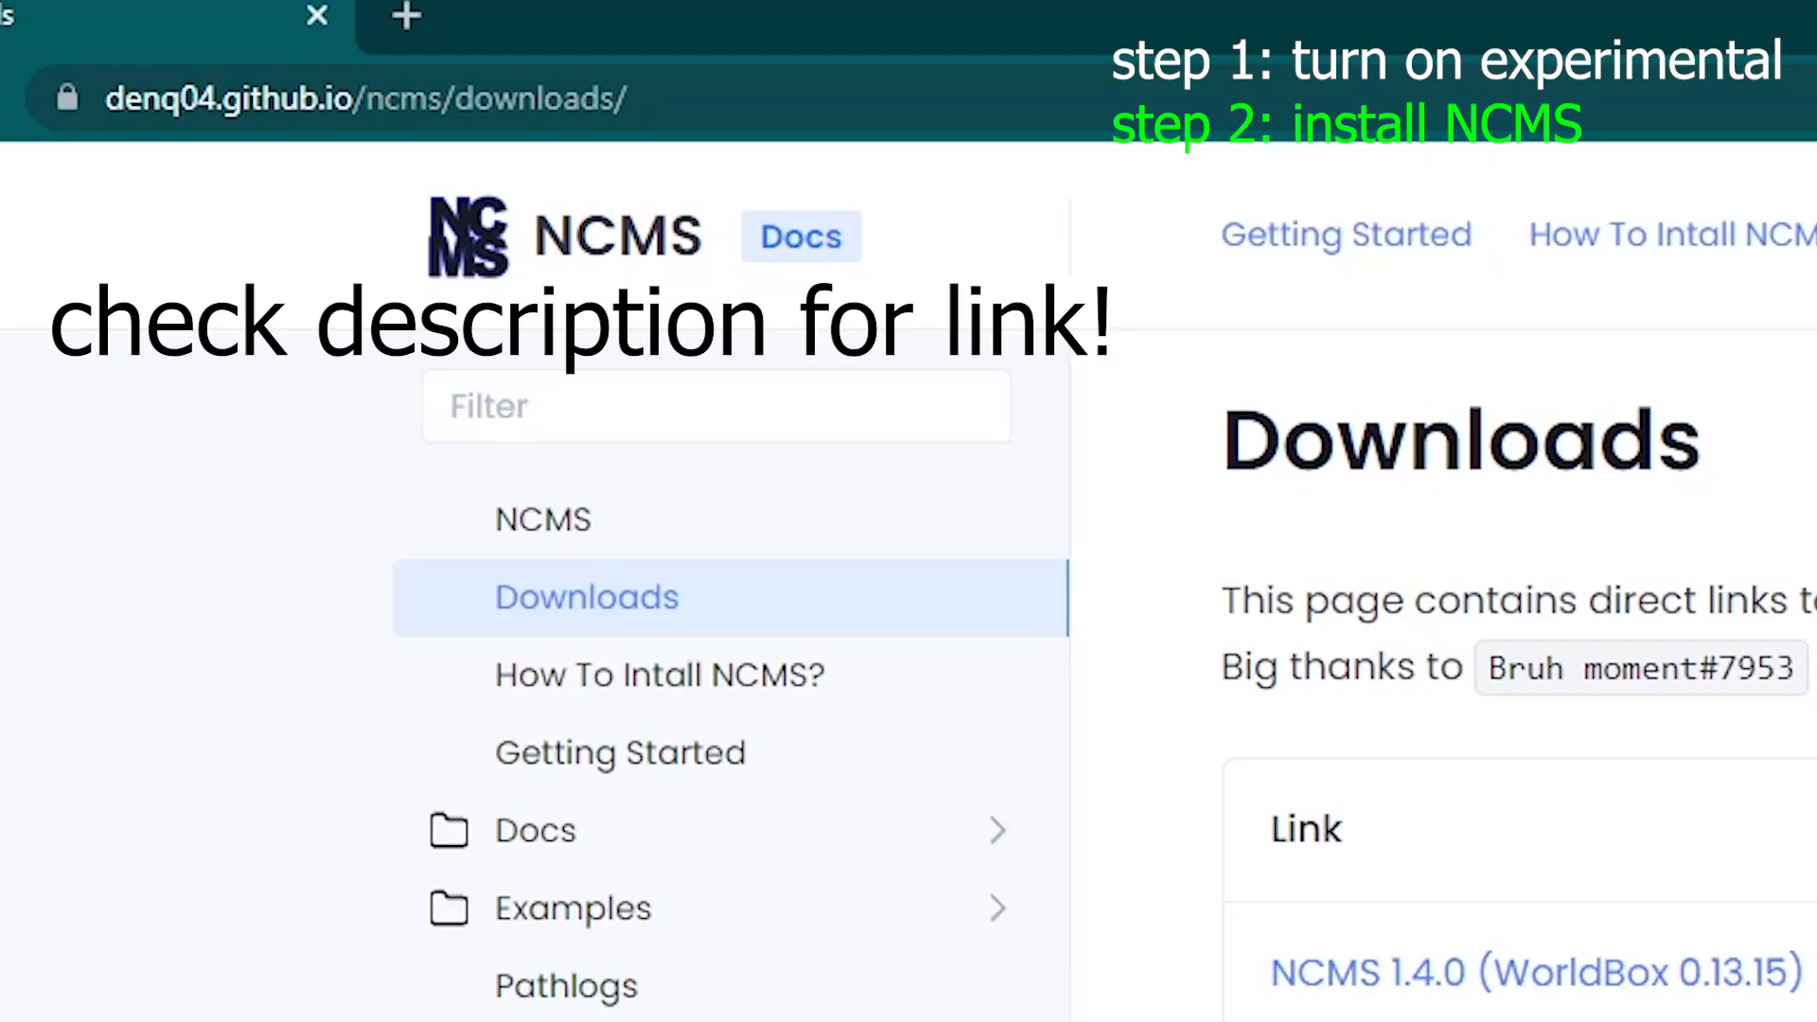
pyautogui.click(324, 75)
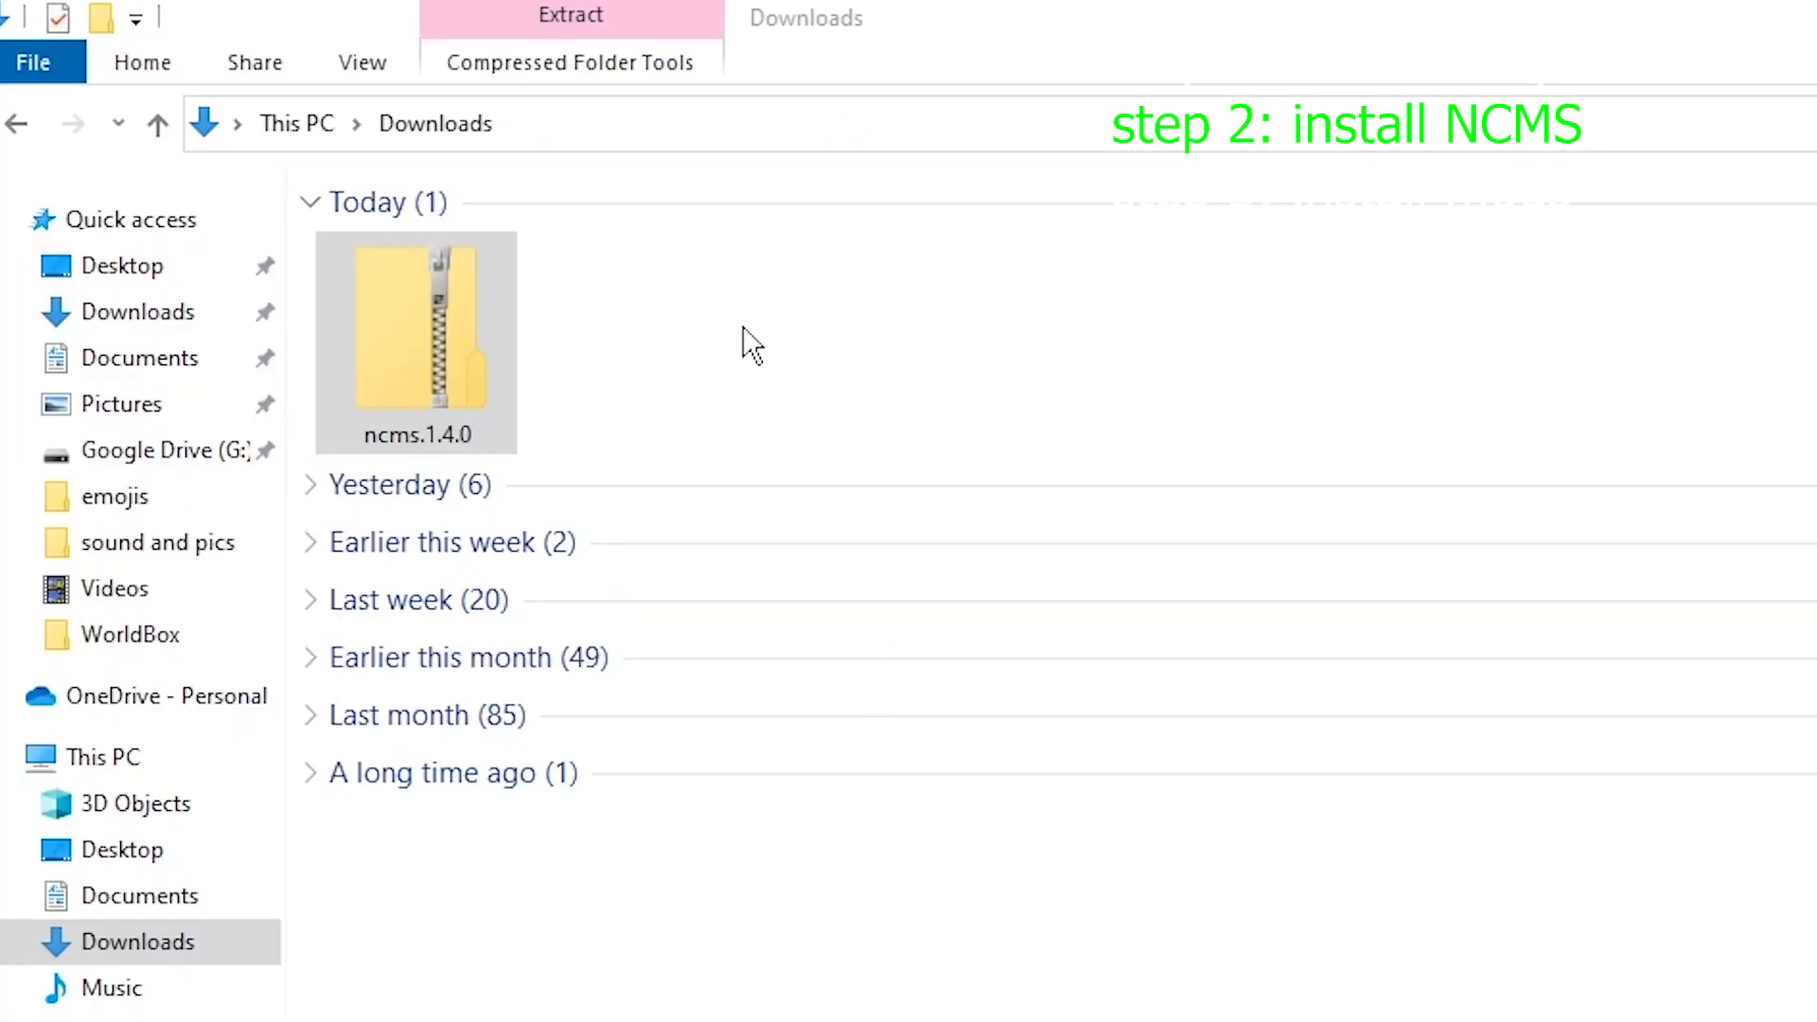
# - Open the ncms.1.4.0 archive, then search This PC for the worldbox folder
pyautogui.doubleClick(415, 336)
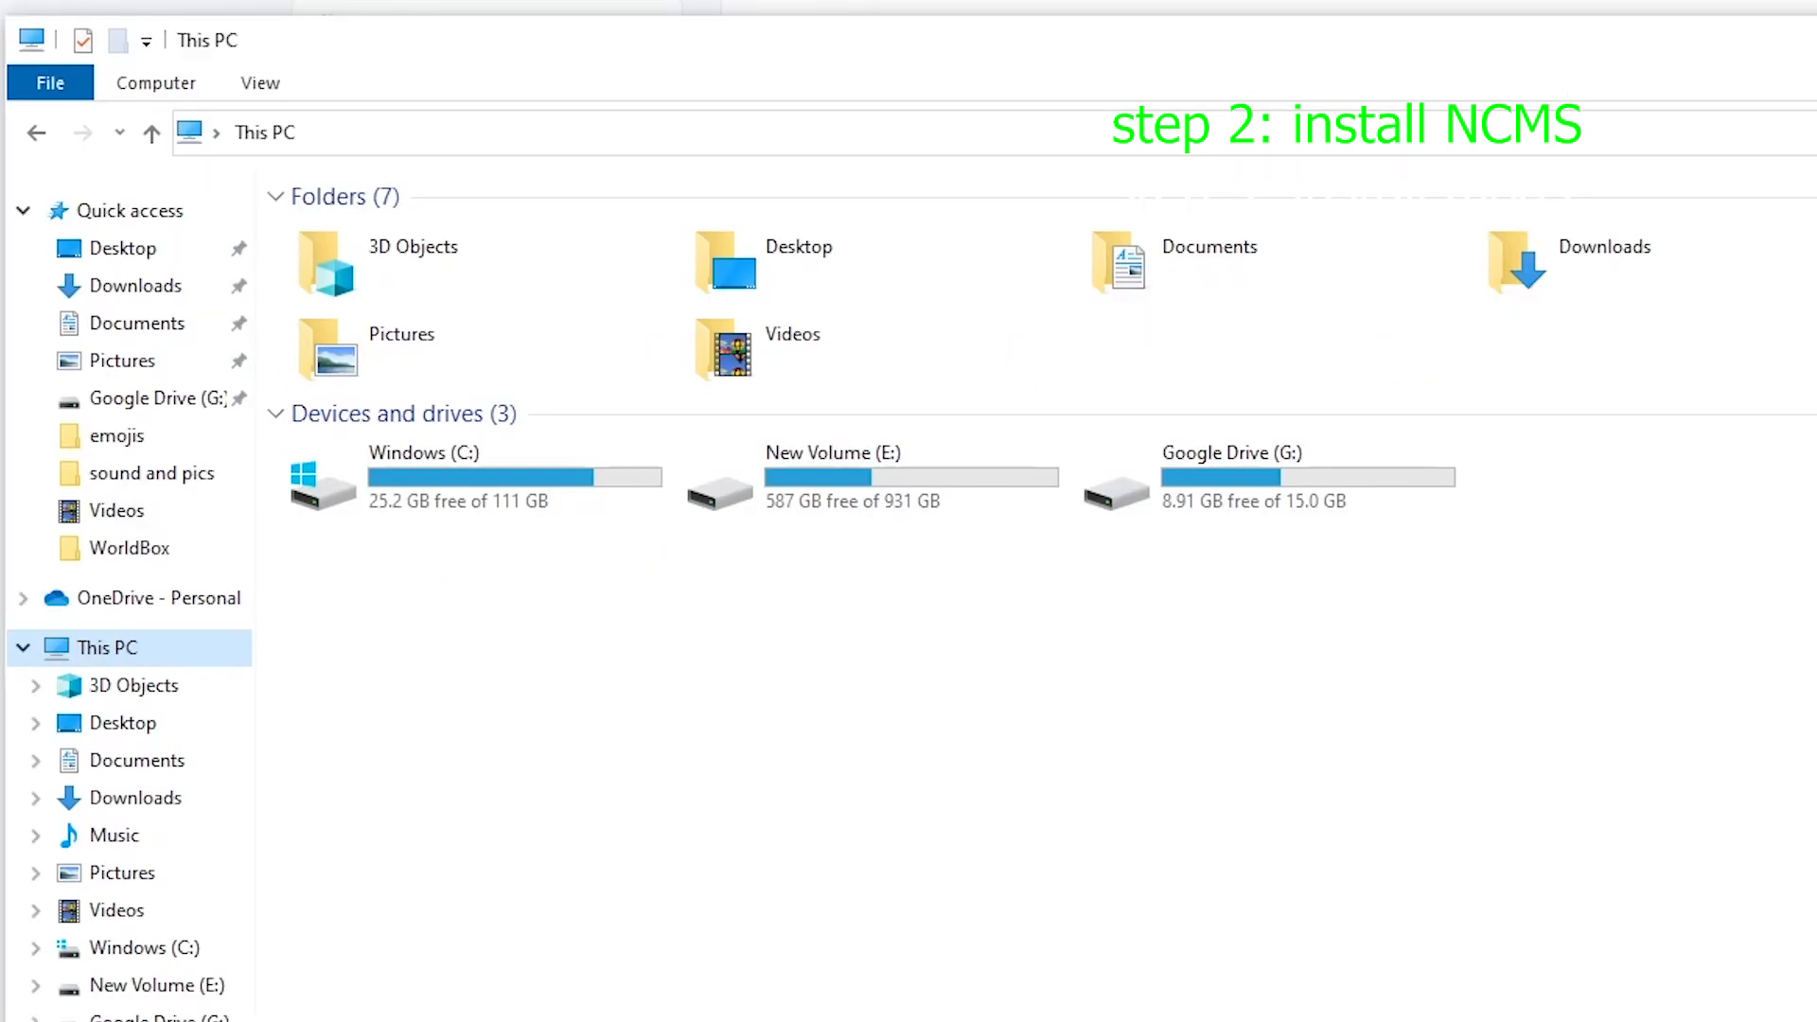
pyautogui.write('worldbox')
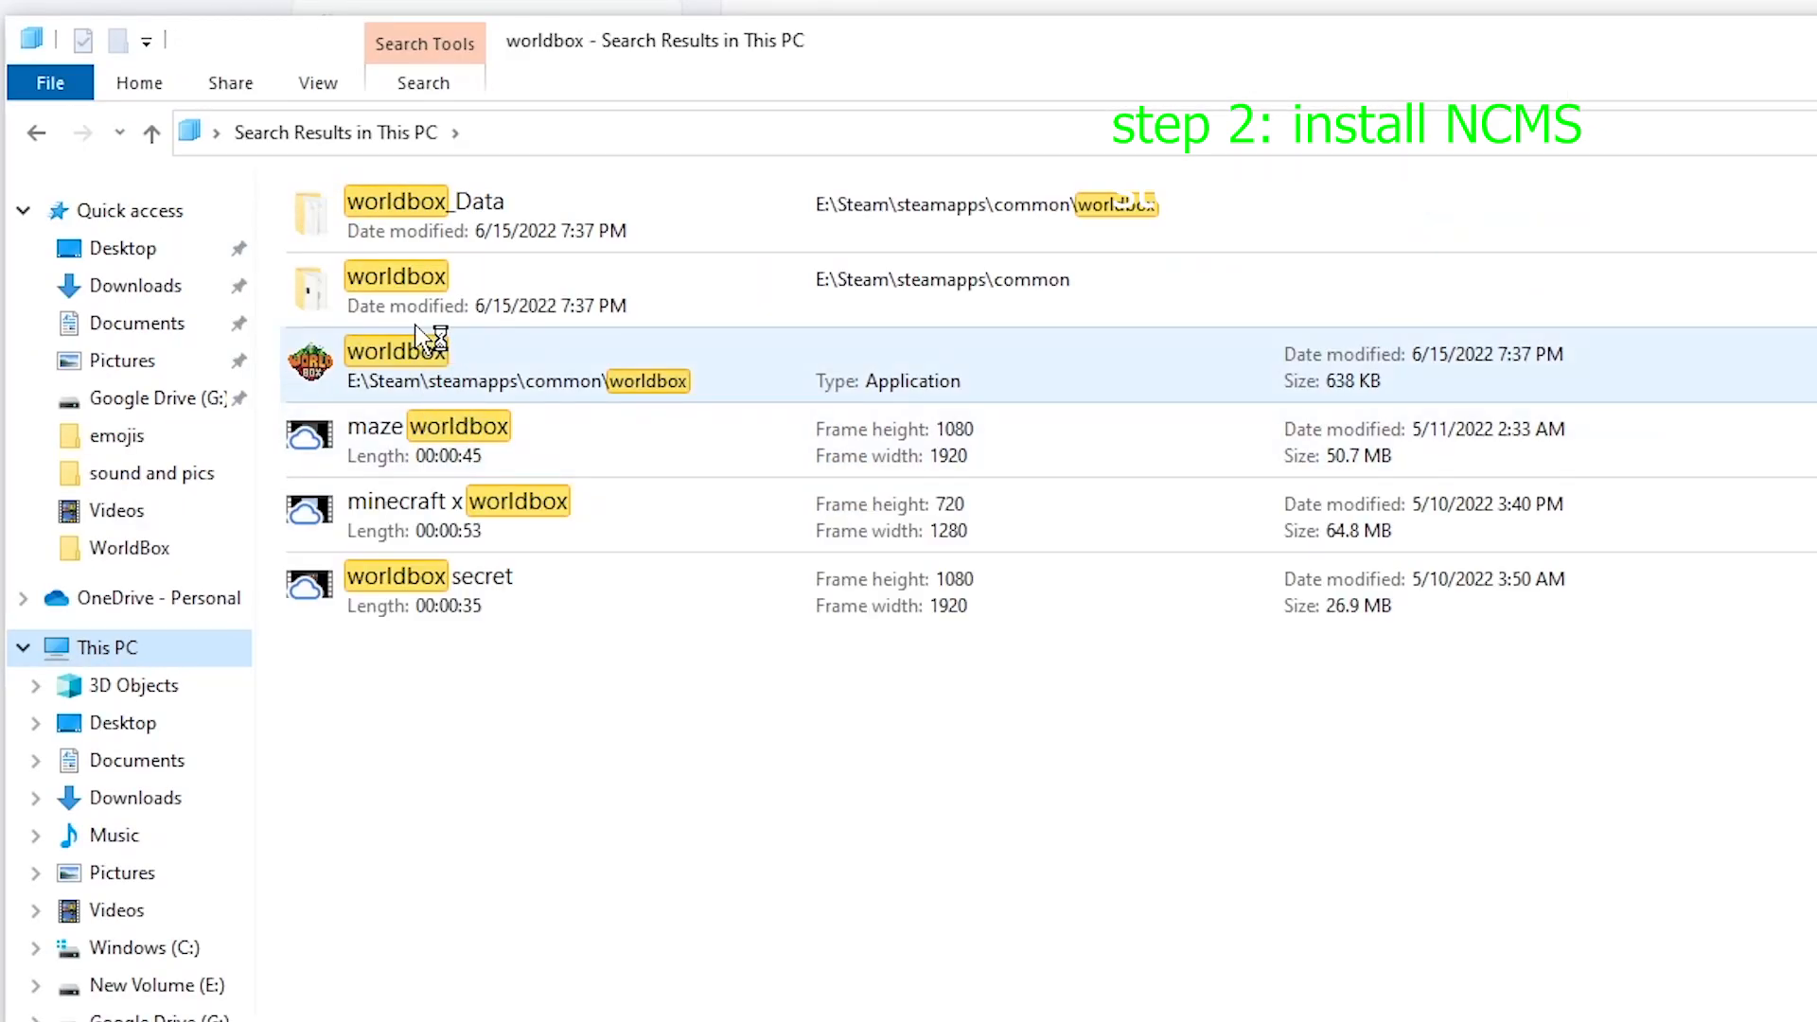
pyautogui.doubleClick(395, 275)
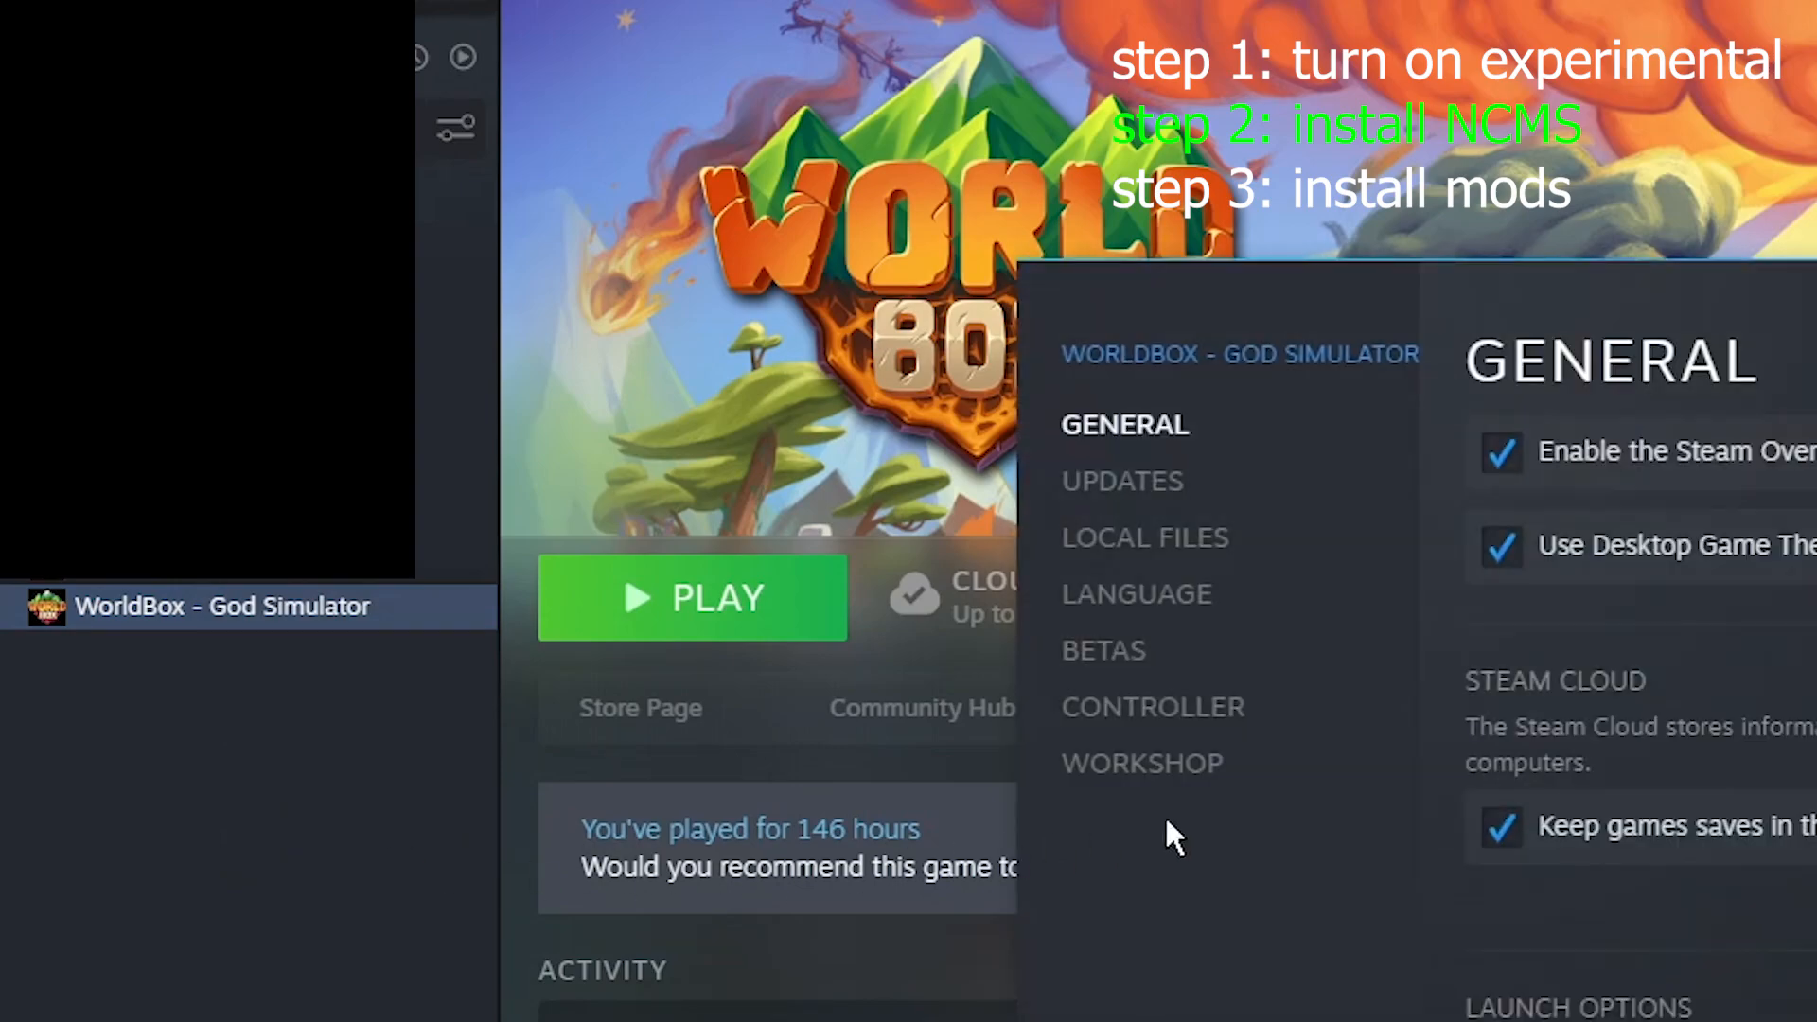
# - Browse WorldBox's local files from Steam Properties to reach its installation folder
pyautogui.click(1145, 537)
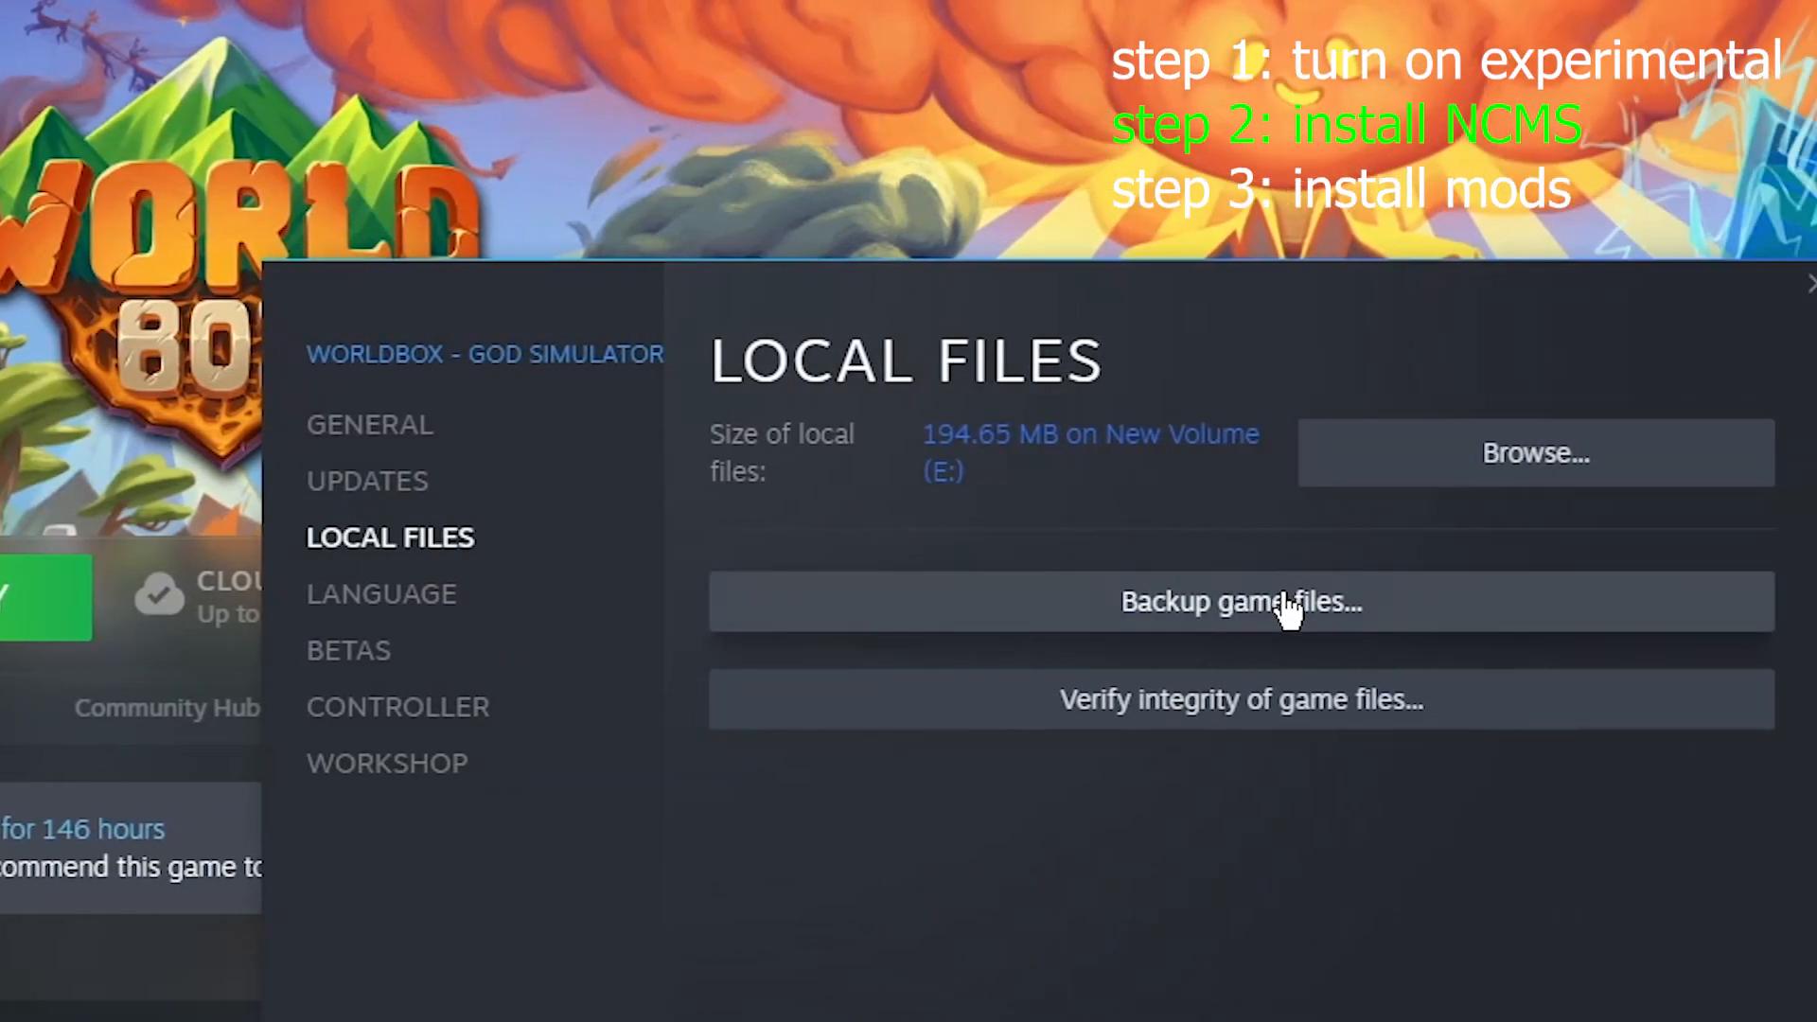
pyautogui.click(1534, 452)
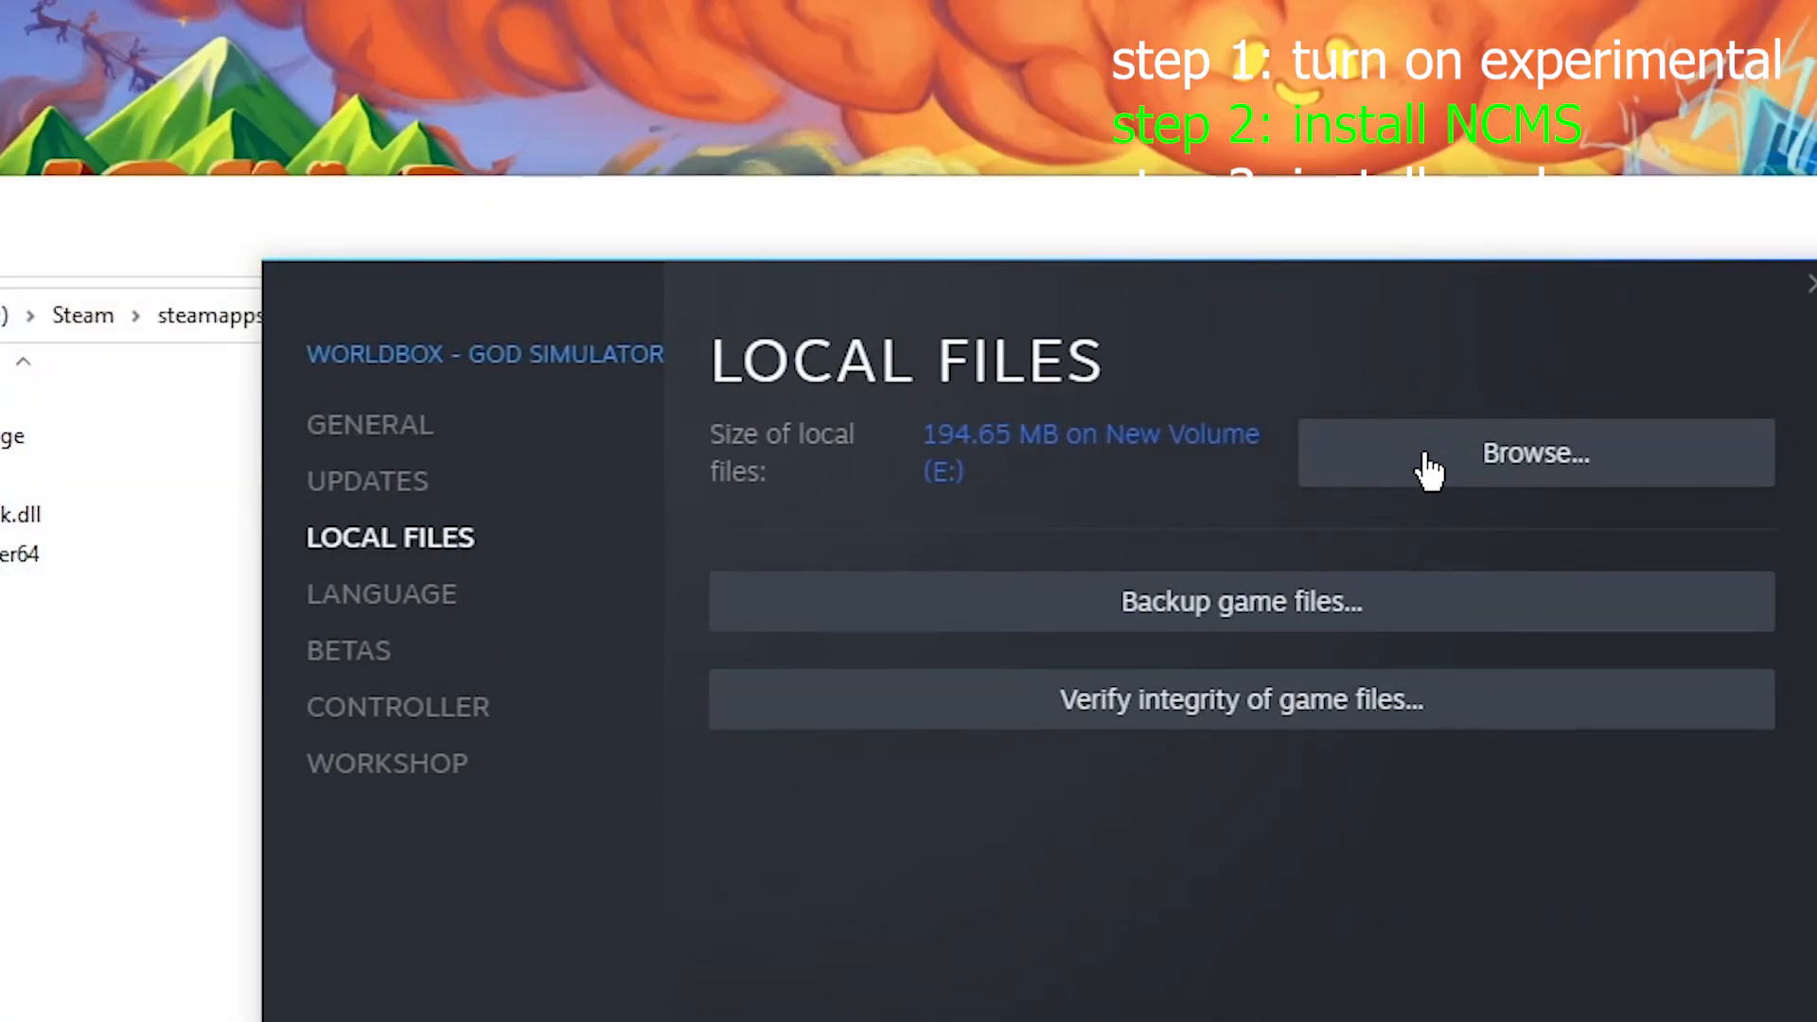
pyautogui.click(1534, 452)
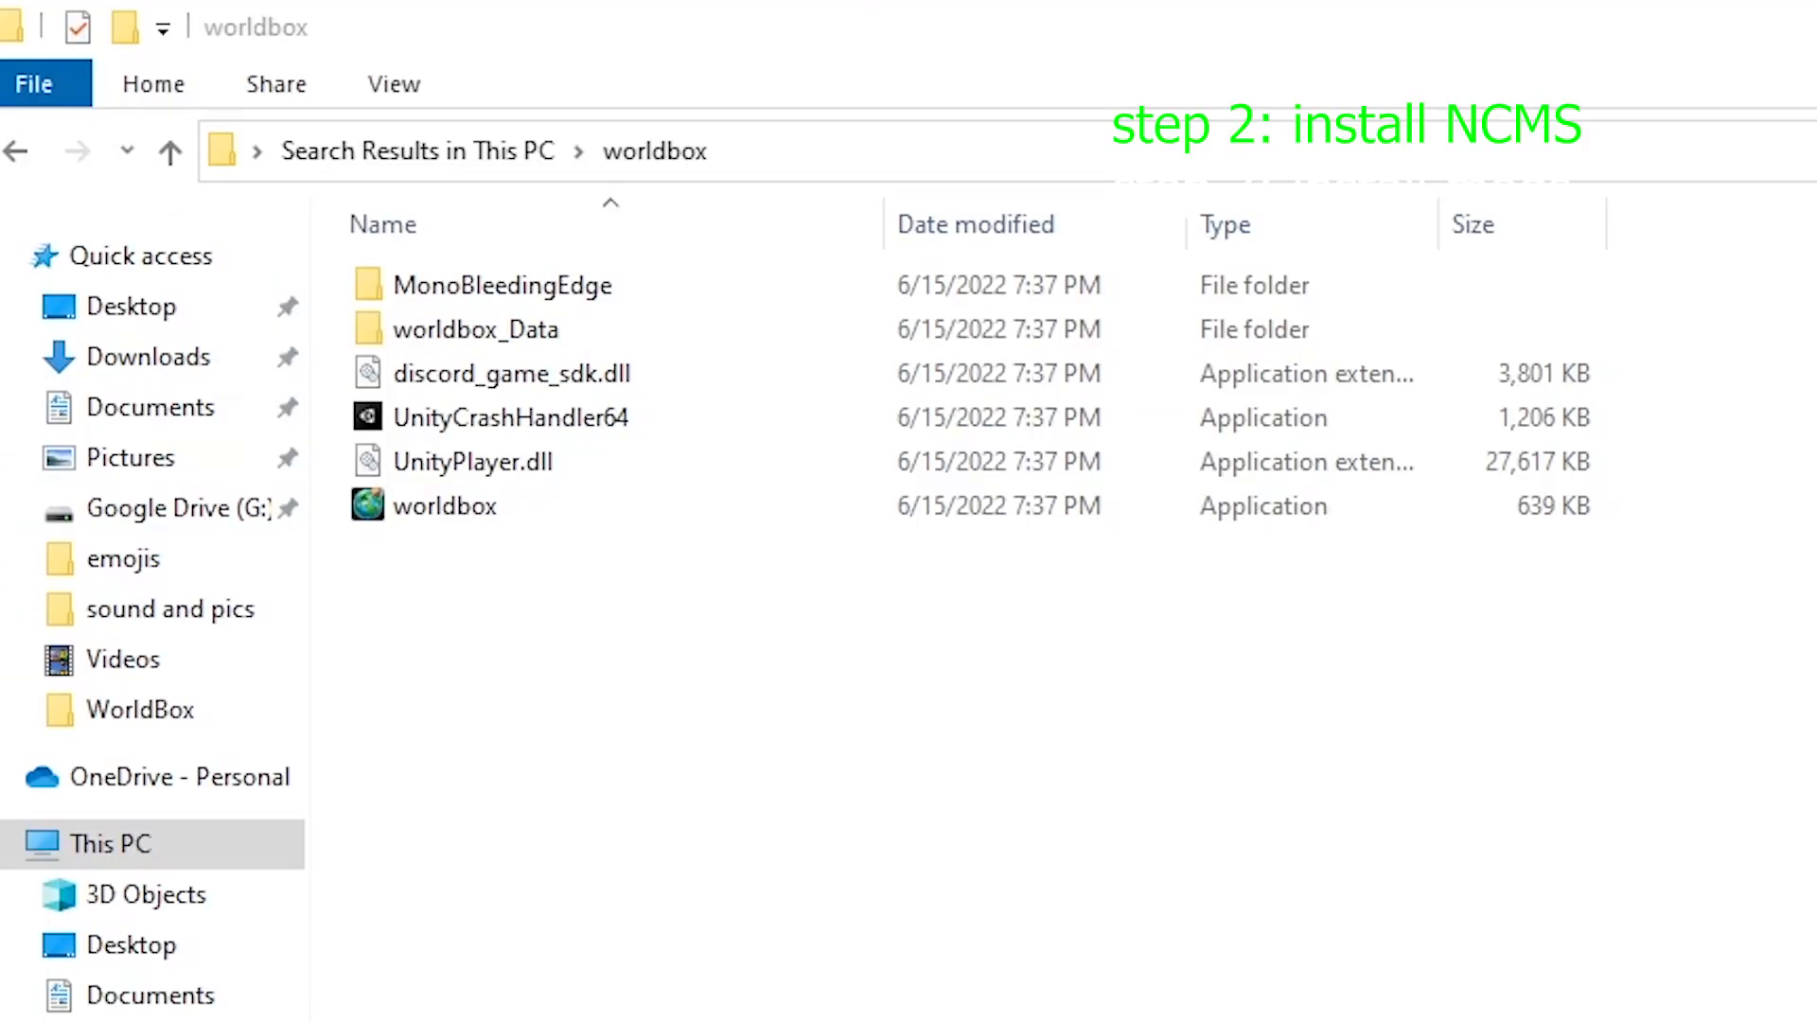
# - Place NCMS.dll in worldbox_Data's mods folder and open the installed mods list in-game
pyautogui.click(476, 330)
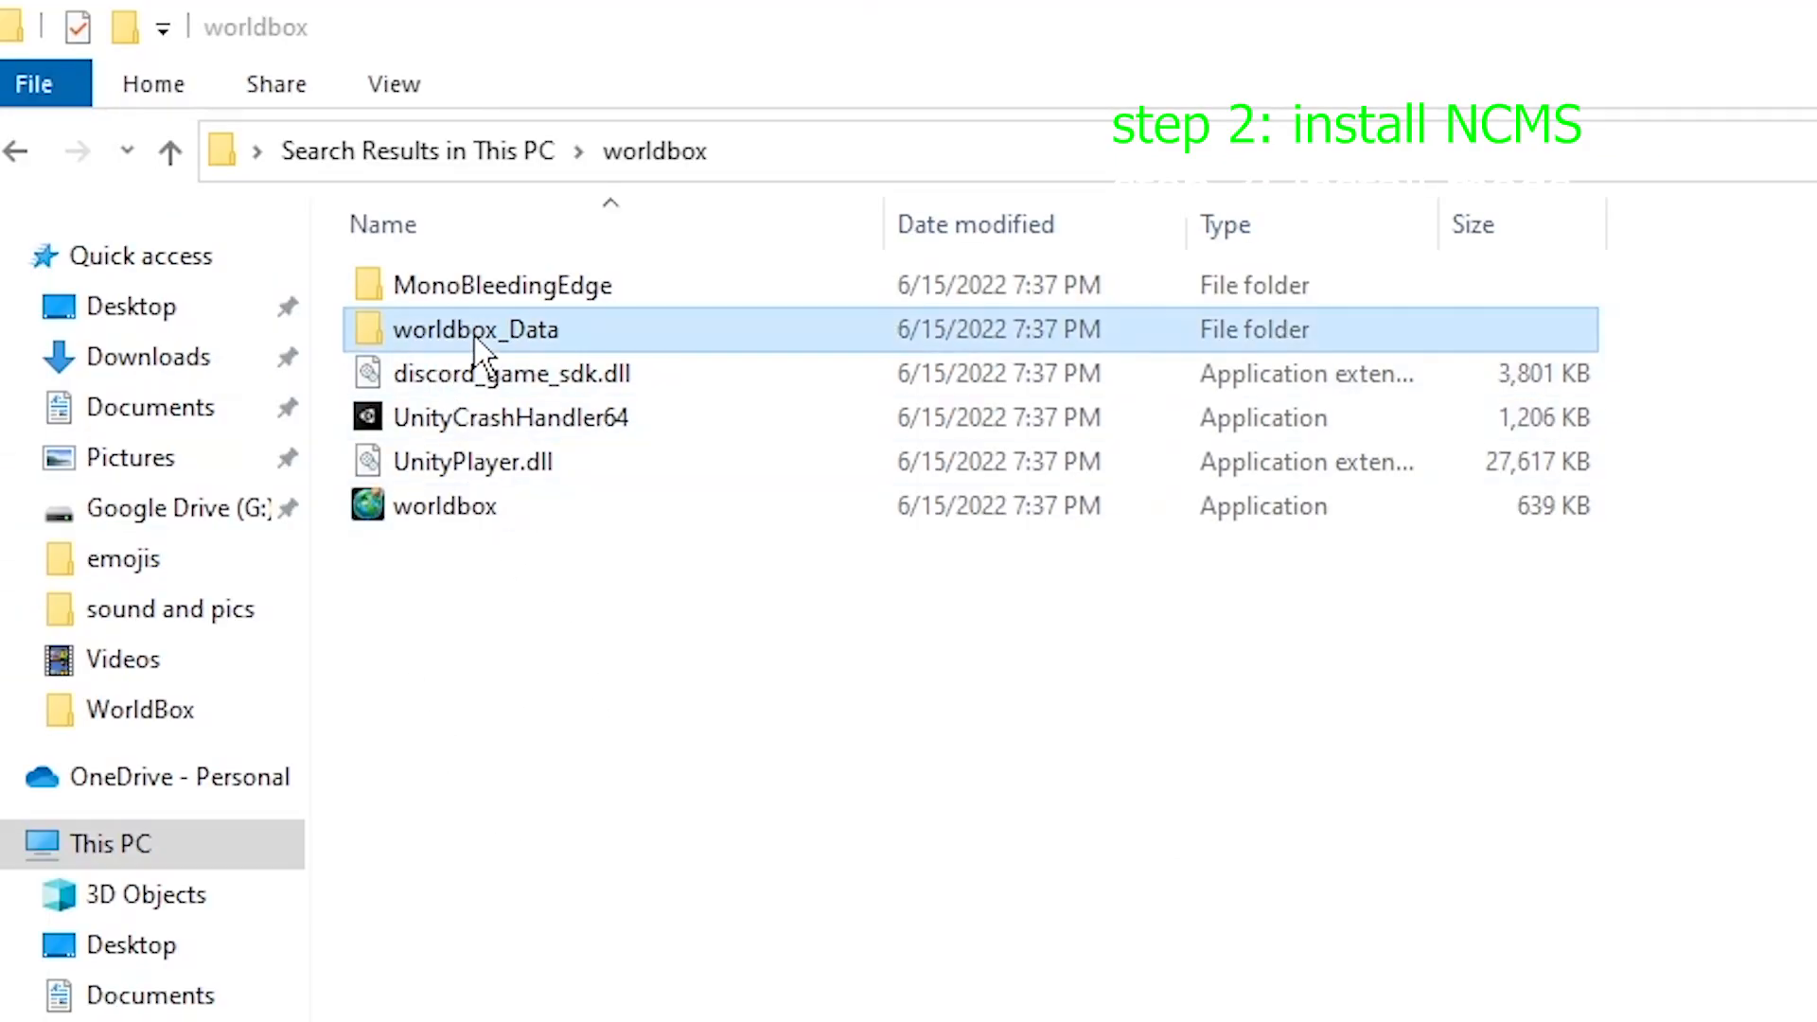
pyautogui.doubleClick(475, 329)
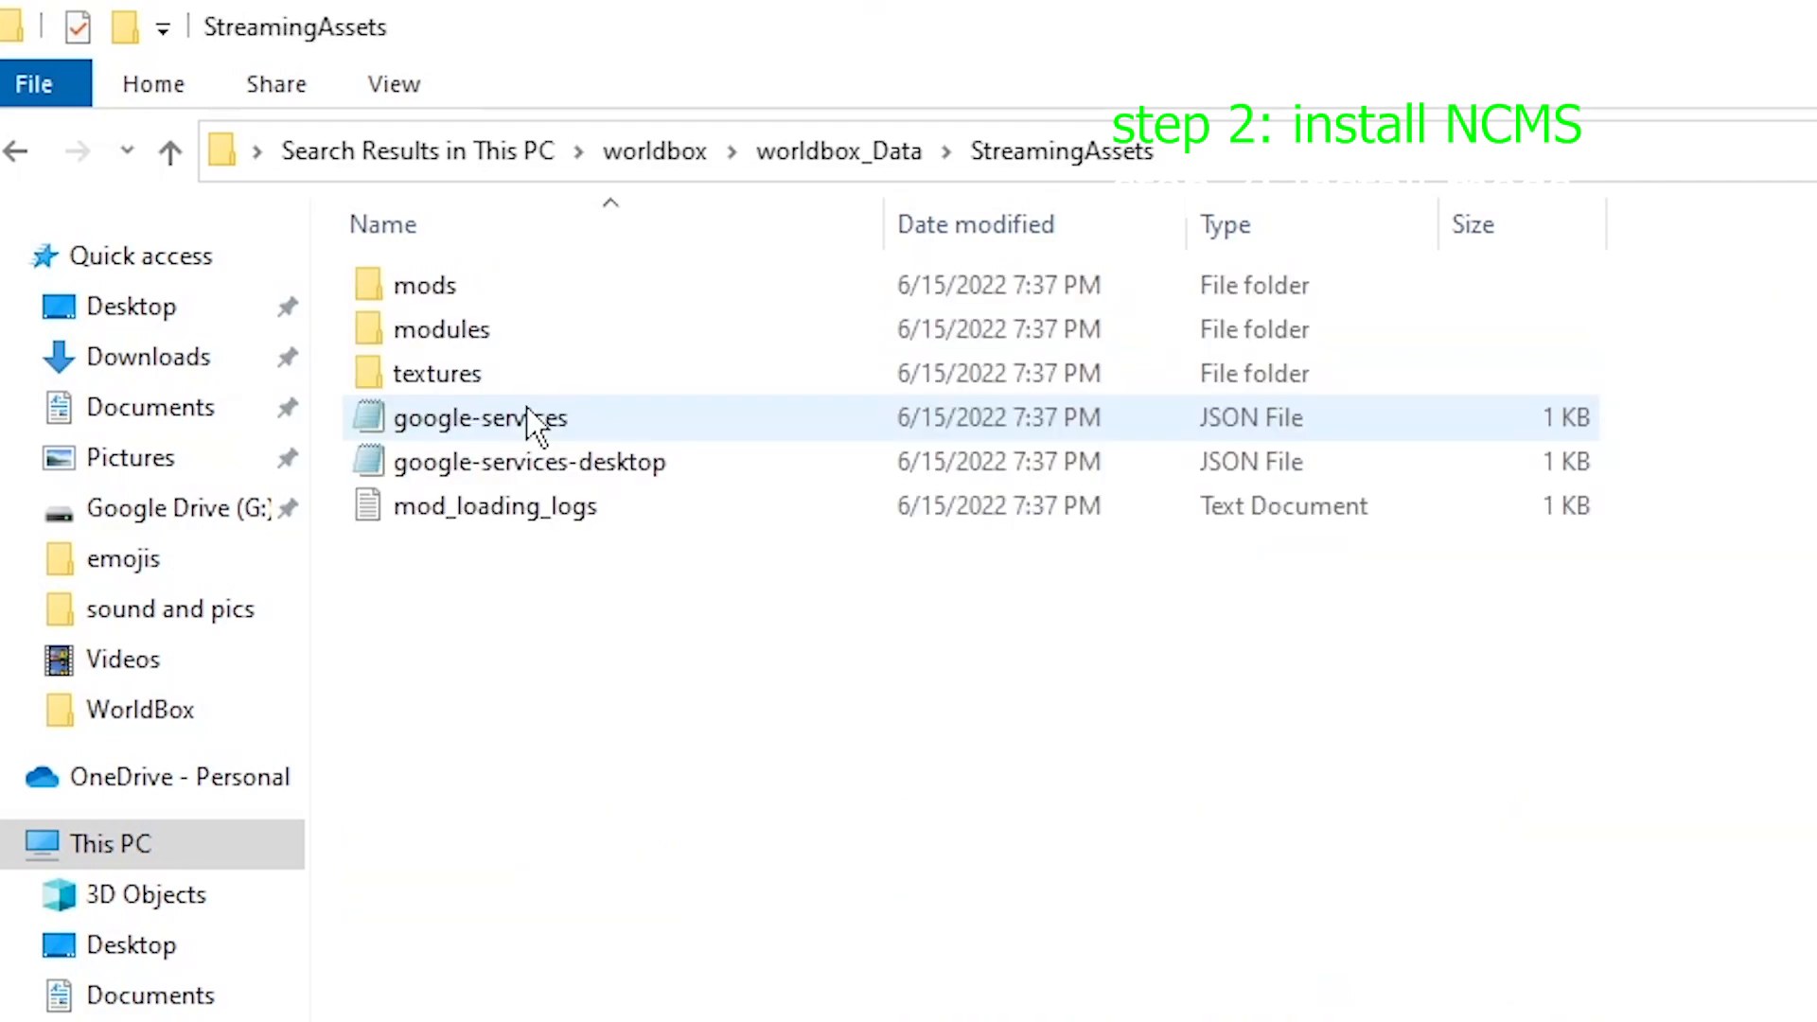
pyautogui.doubleClick(423, 285)
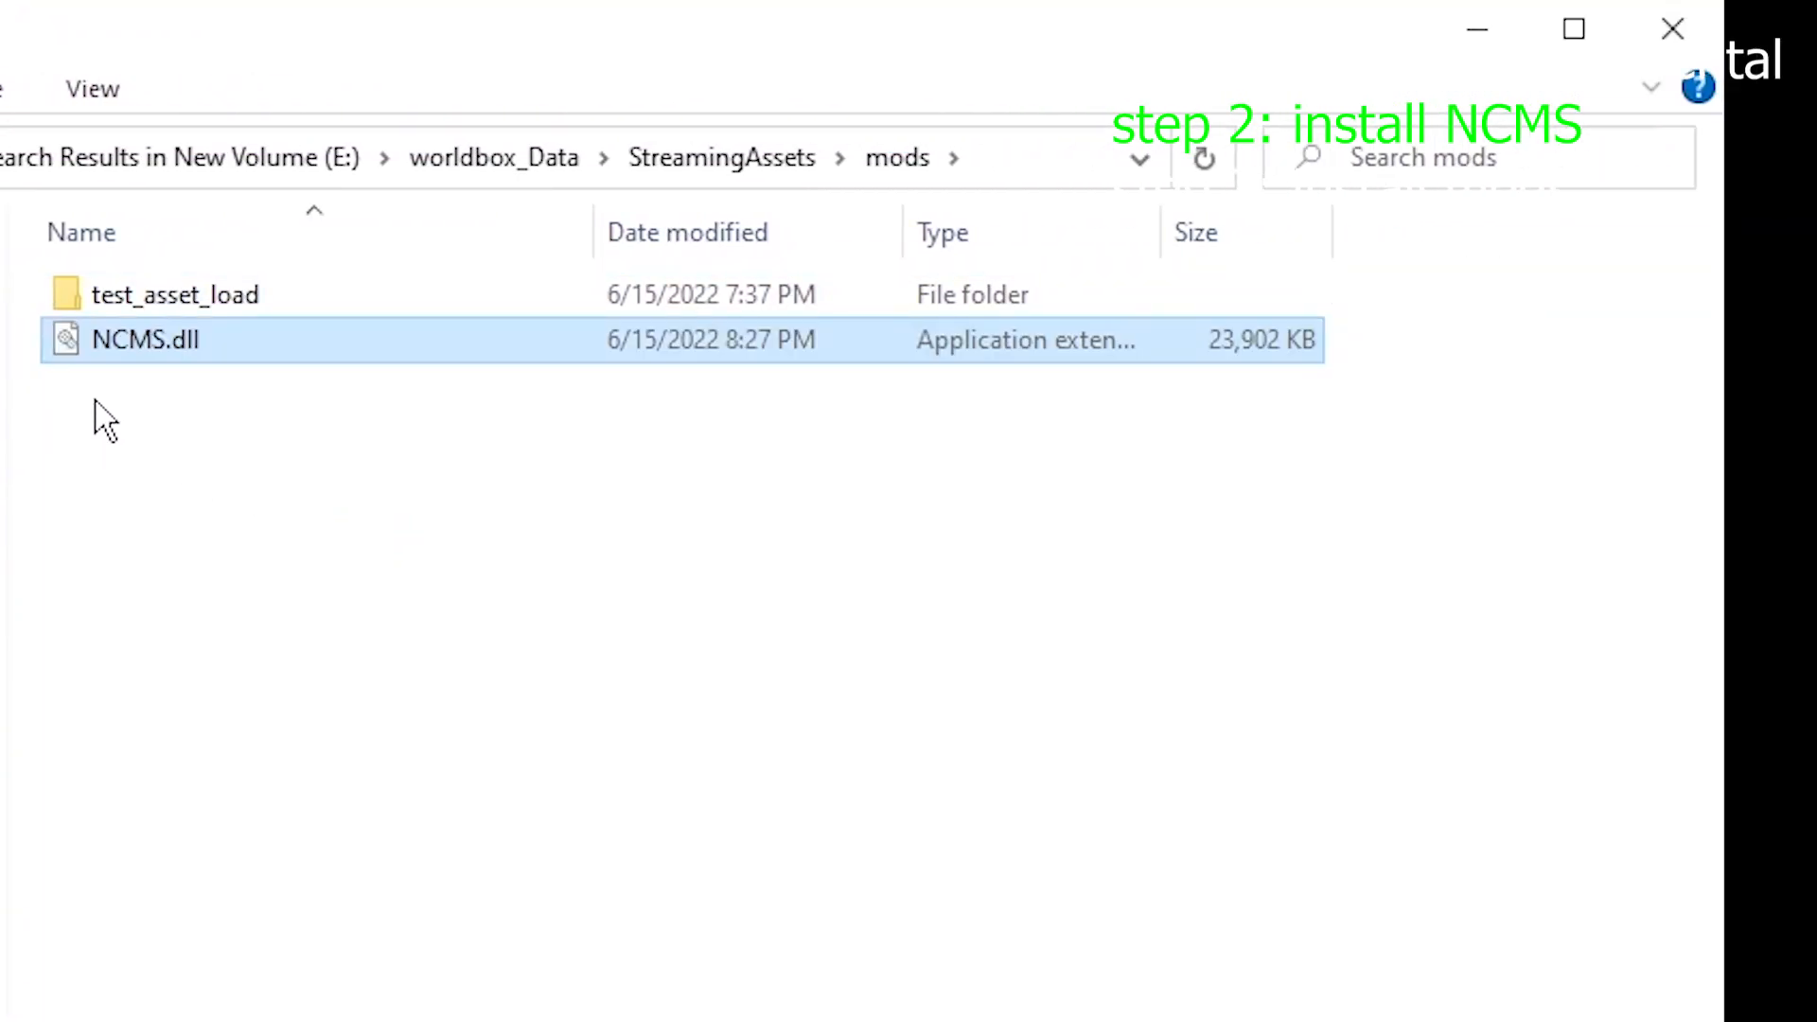
pyautogui.click(278, 452)
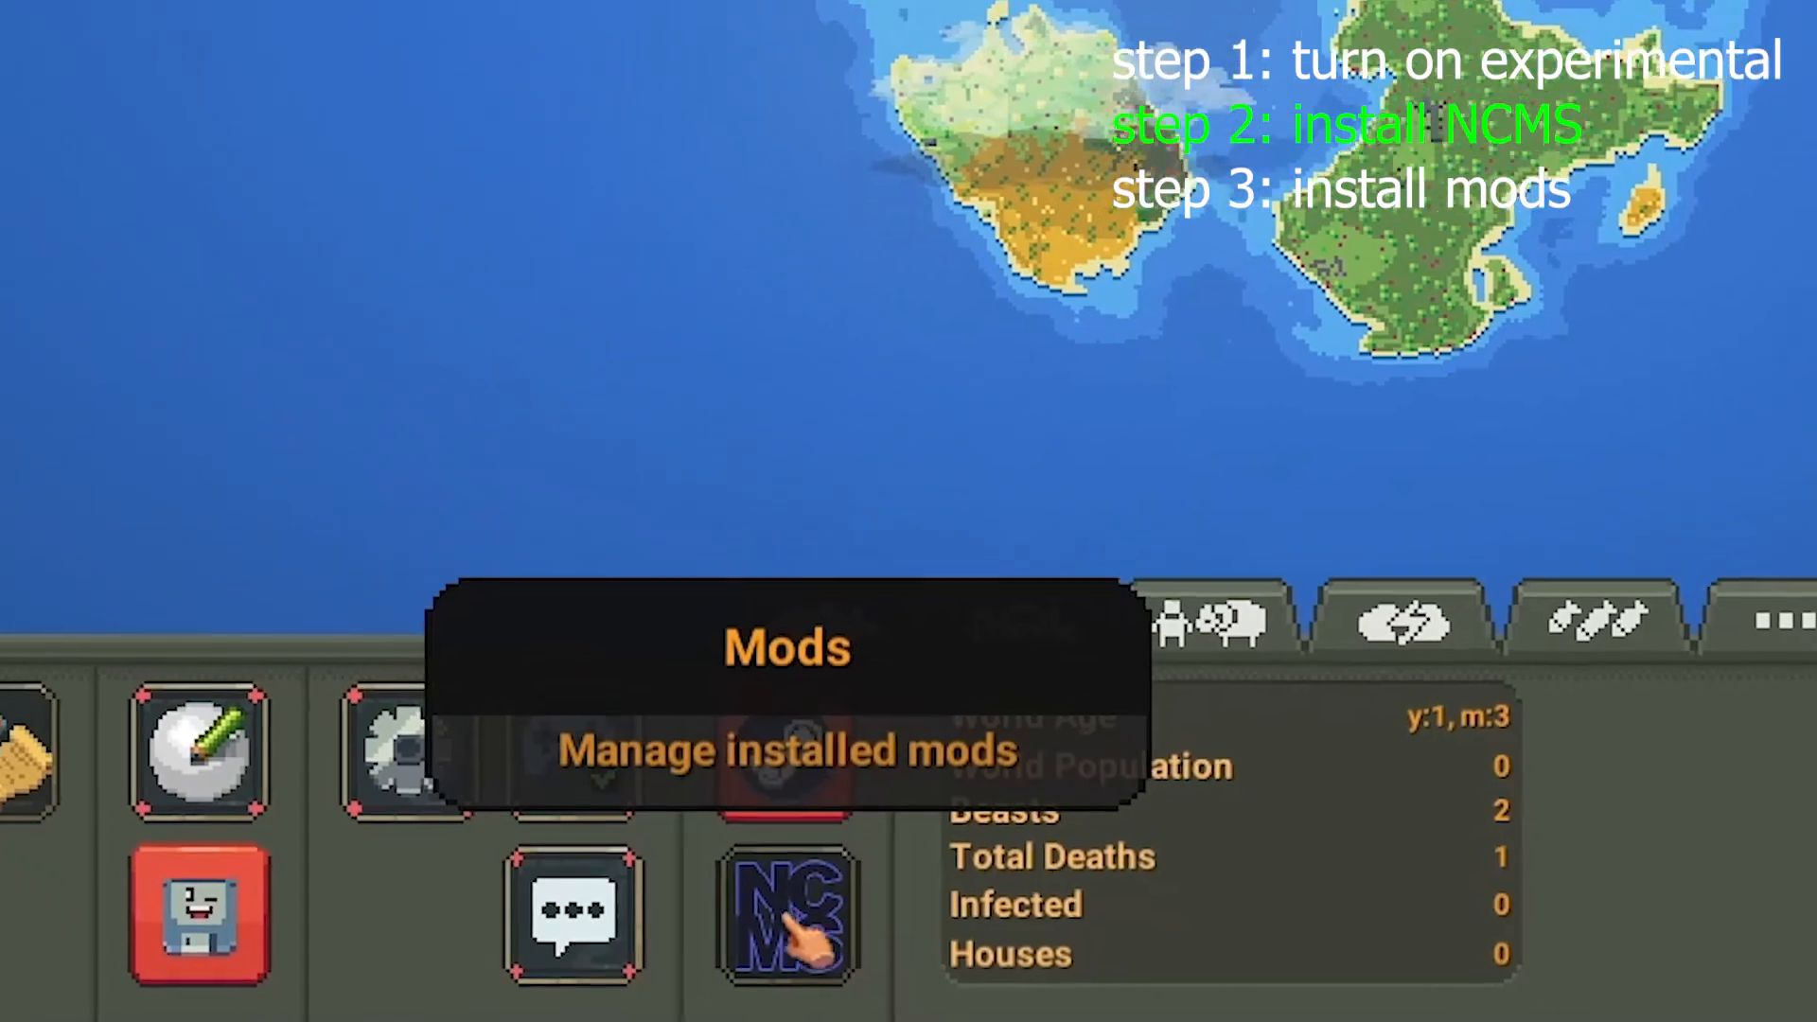
pyautogui.click(787, 914)
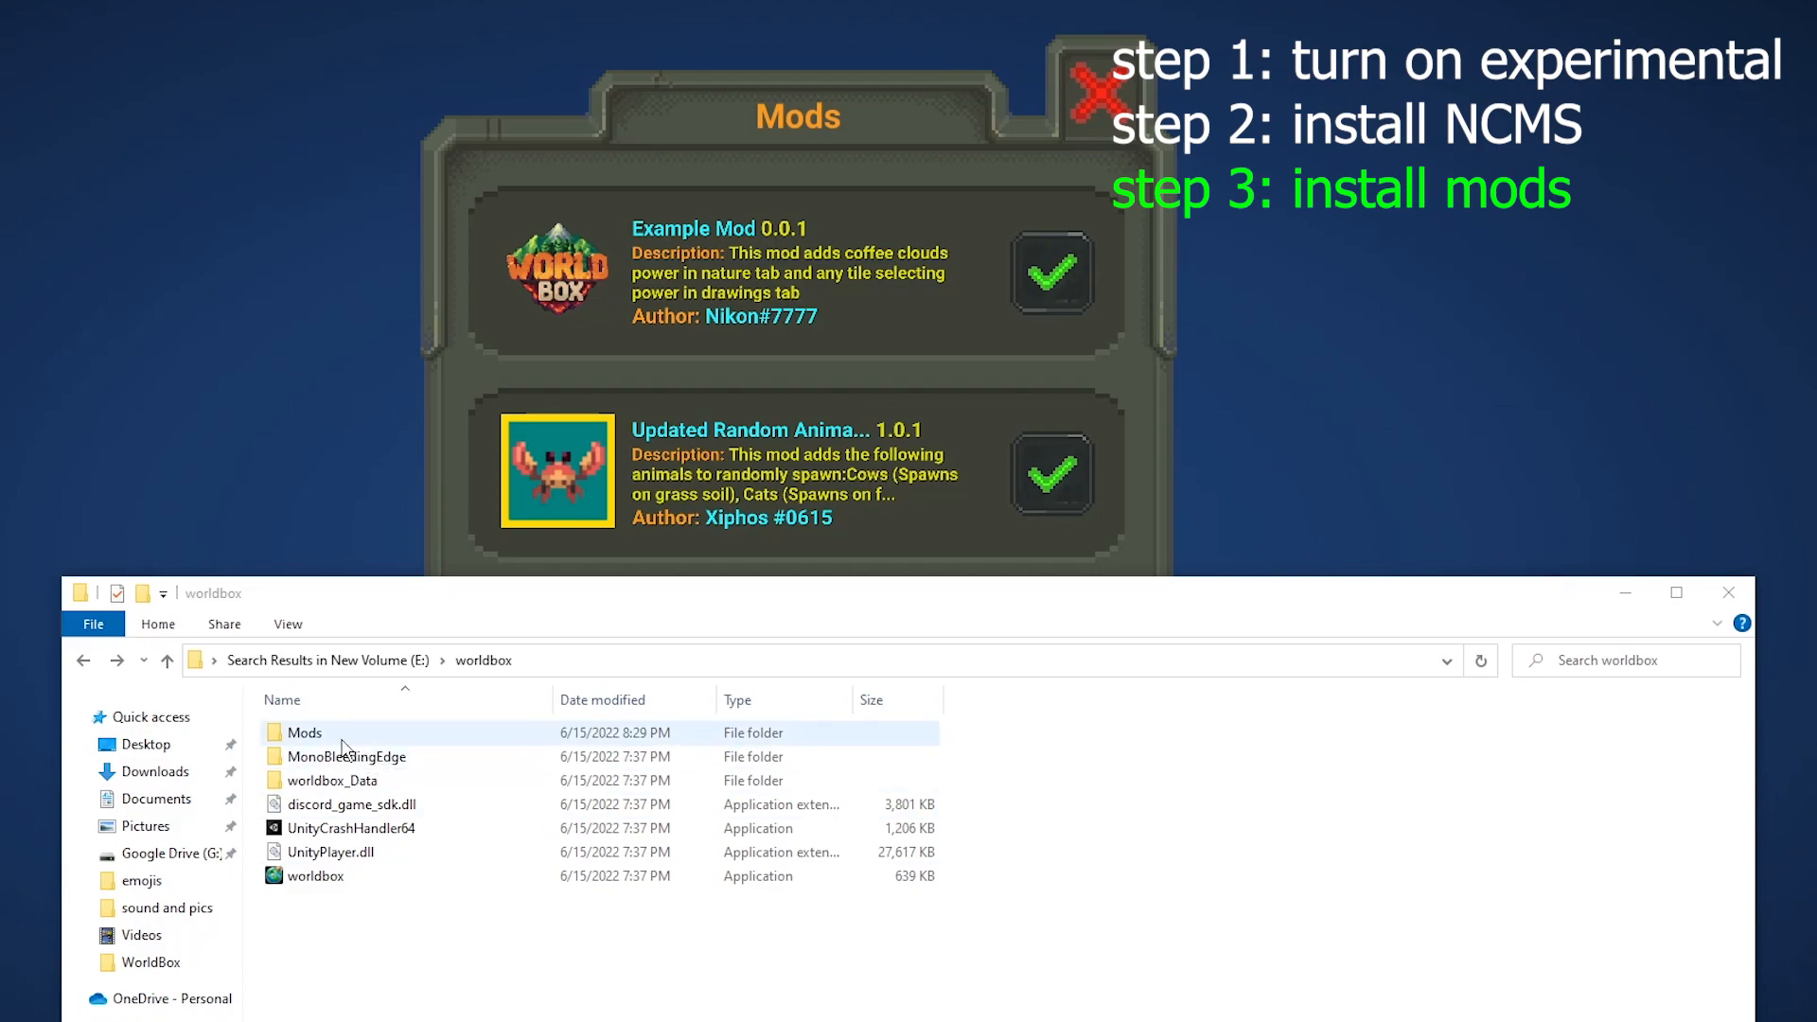
# - Open the Mods folder to view Example Mod and Updated Random Animal Spawn Mod
pyautogui.doubleClick(305, 732)
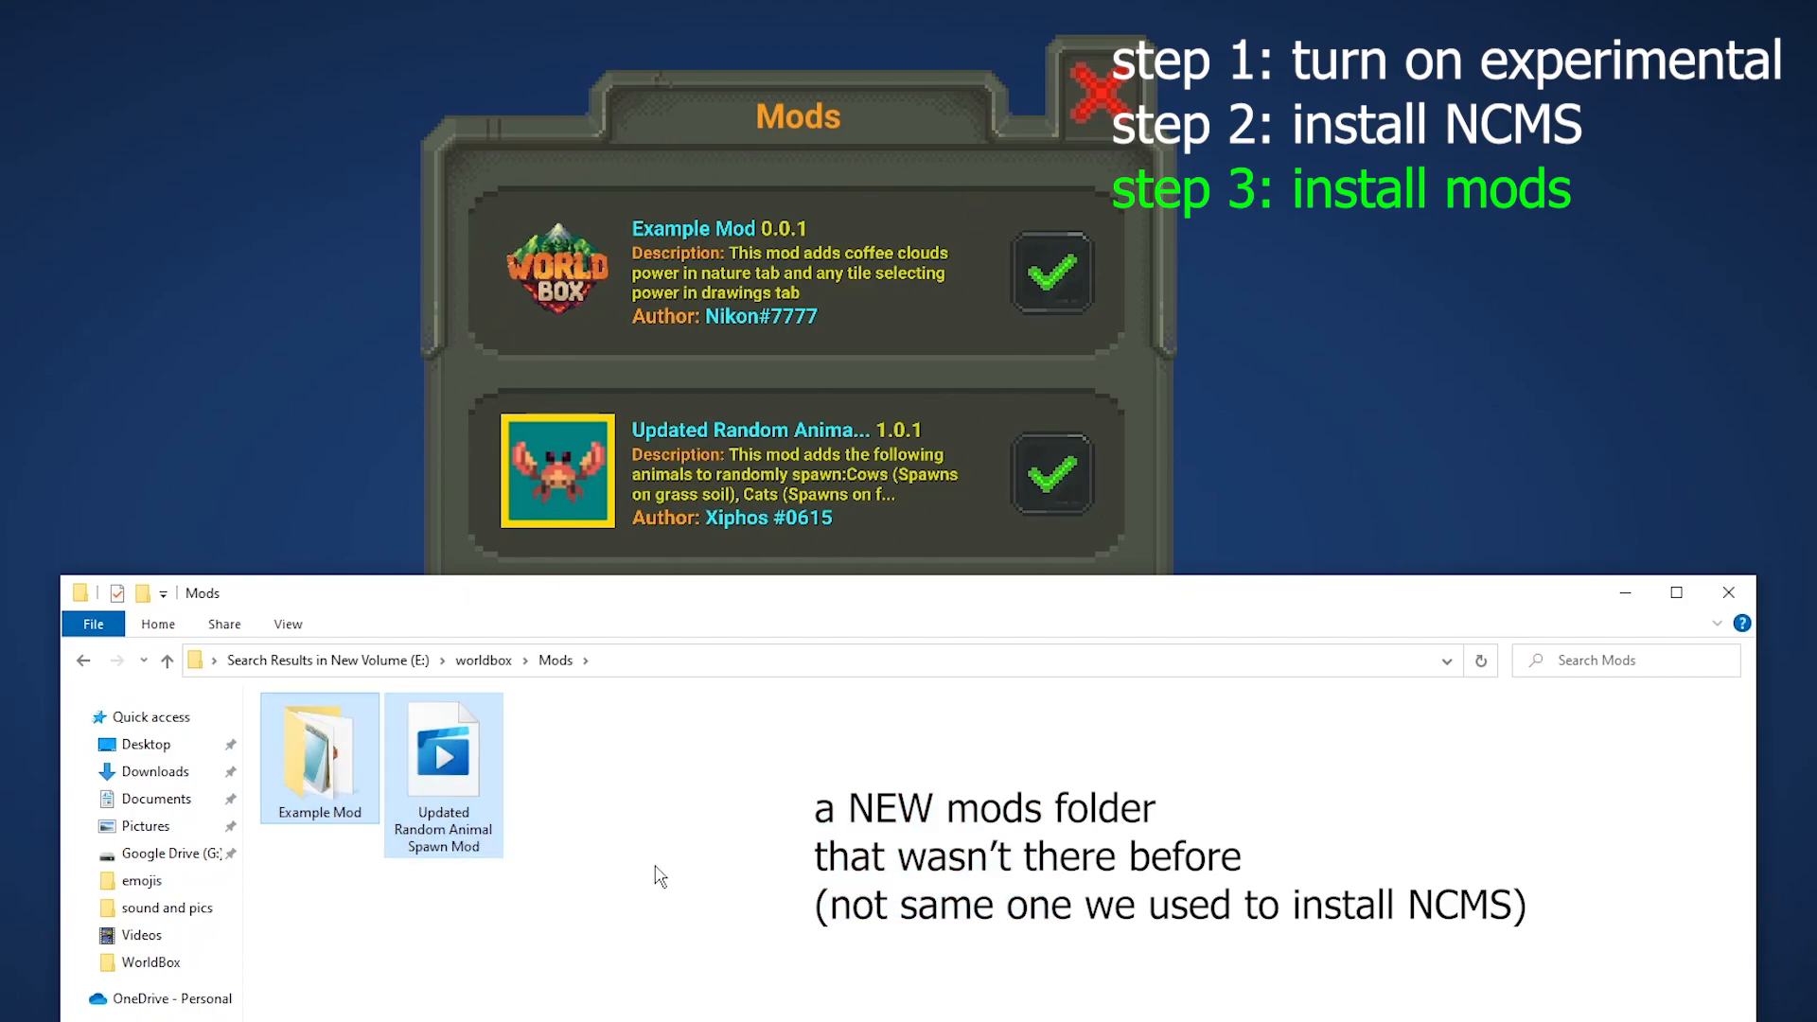
pyautogui.moveTo(774, 801)
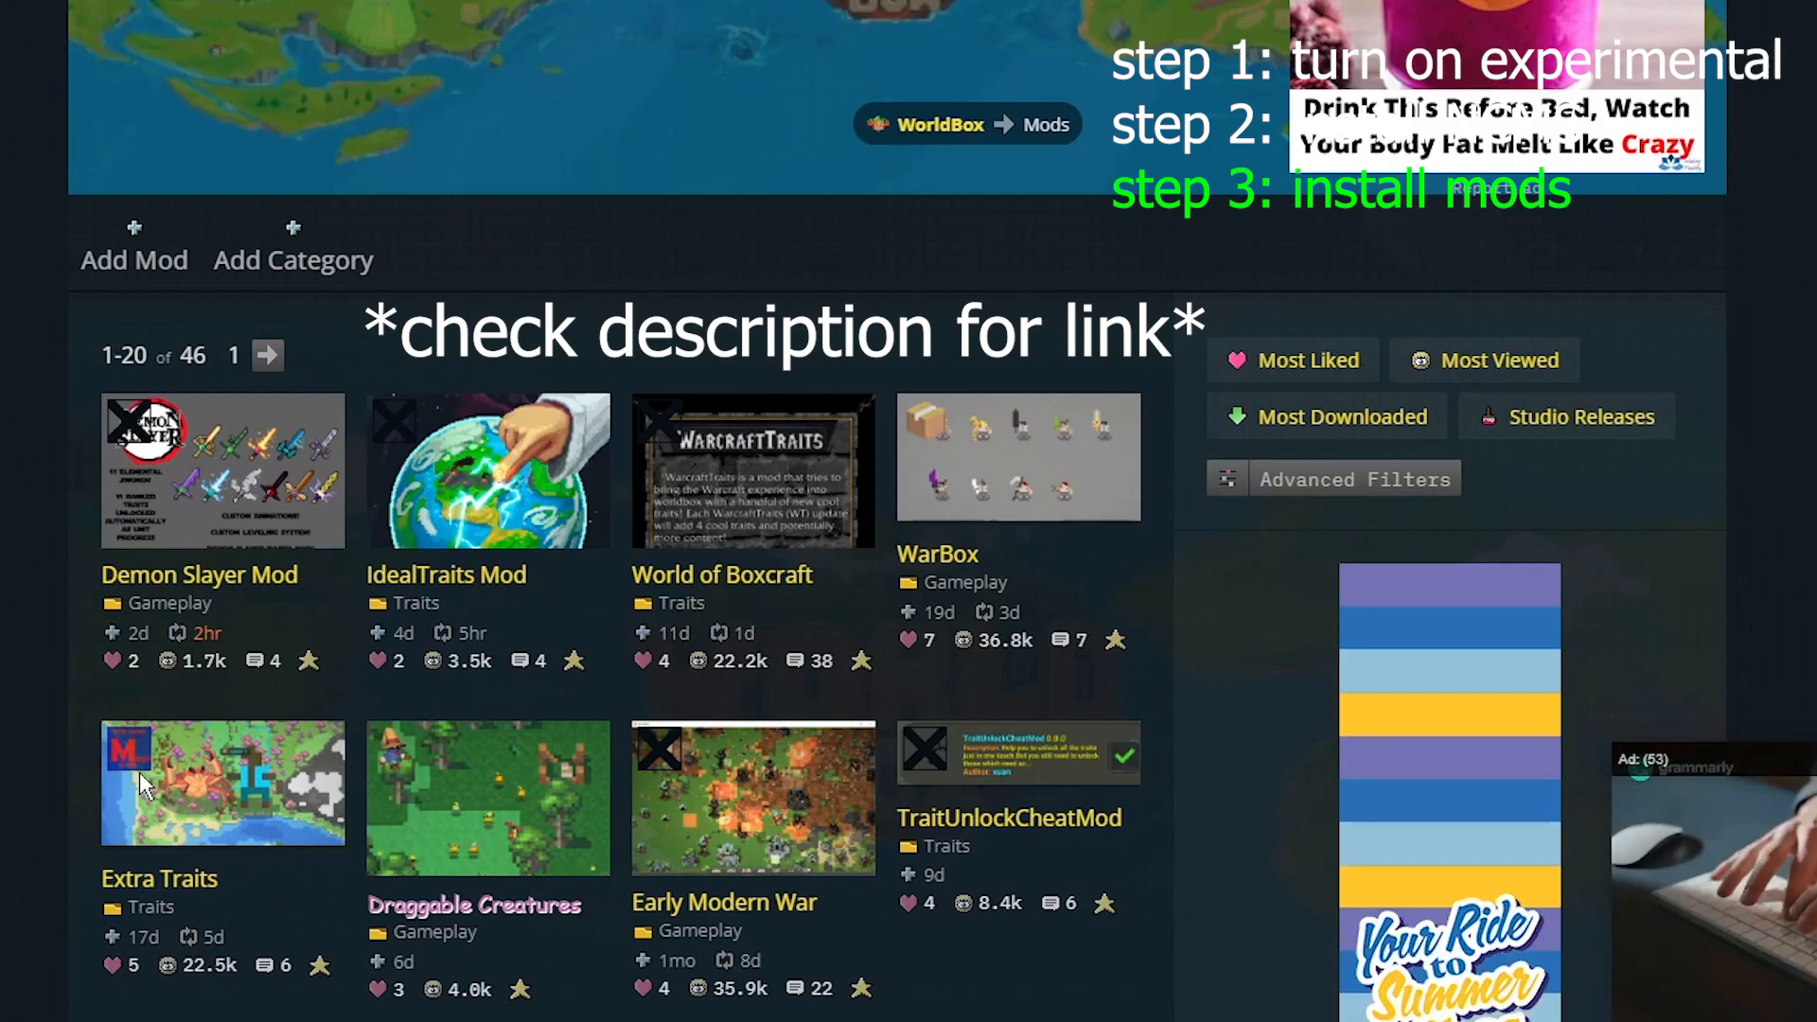
# - Scroll the Extra Traits page to Files and manually download extra_traits_fb526.zip
pyautogui.scroll(-3)
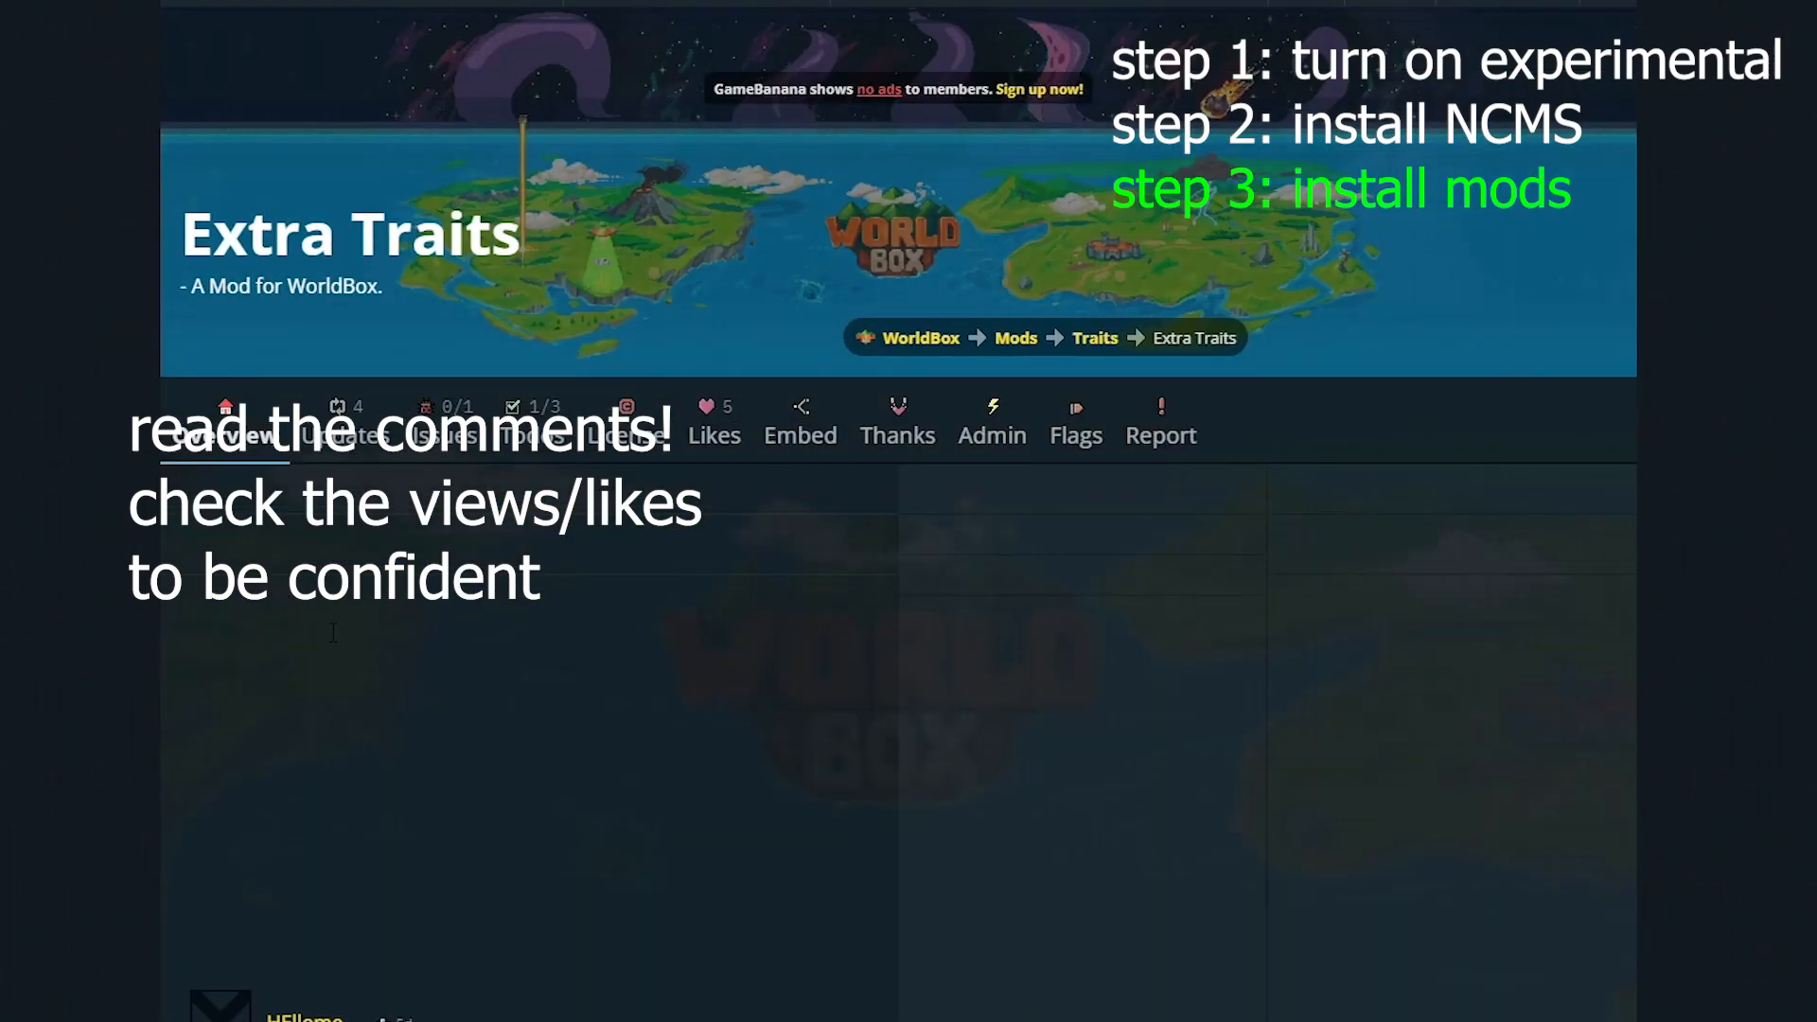
pyautogui.scroll(-3)
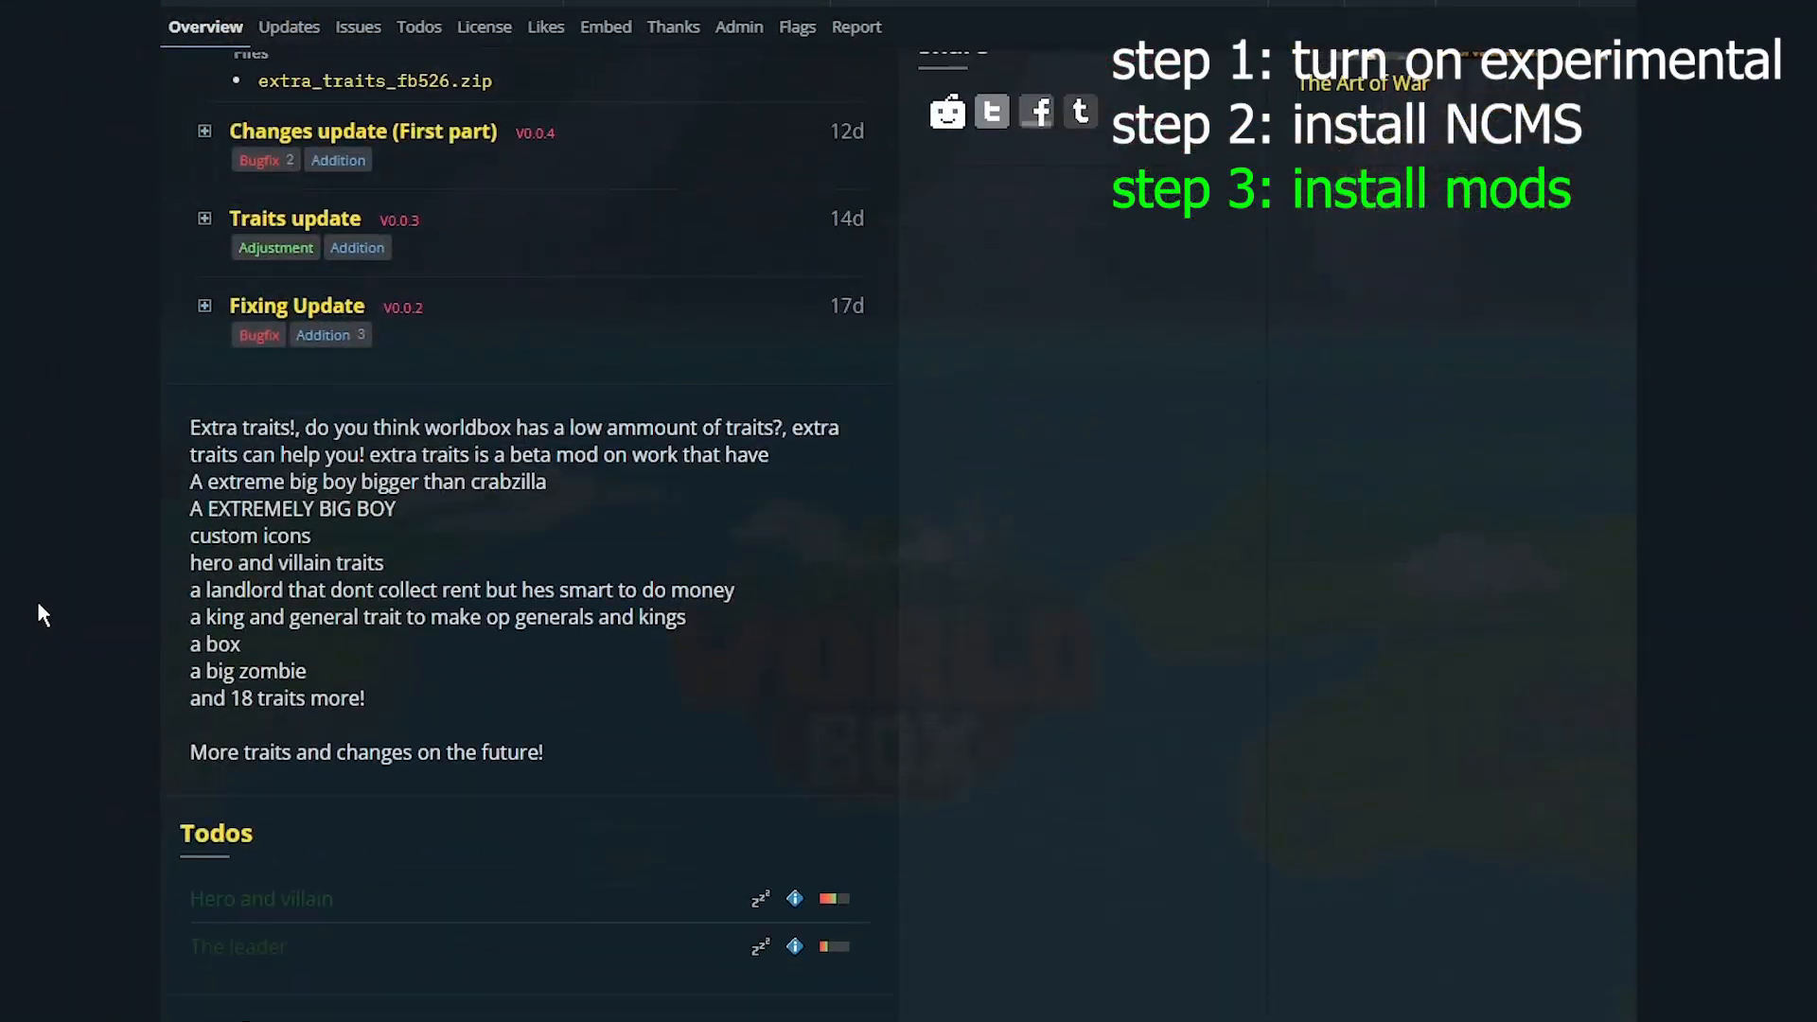
pyautogui.scroll(-3)
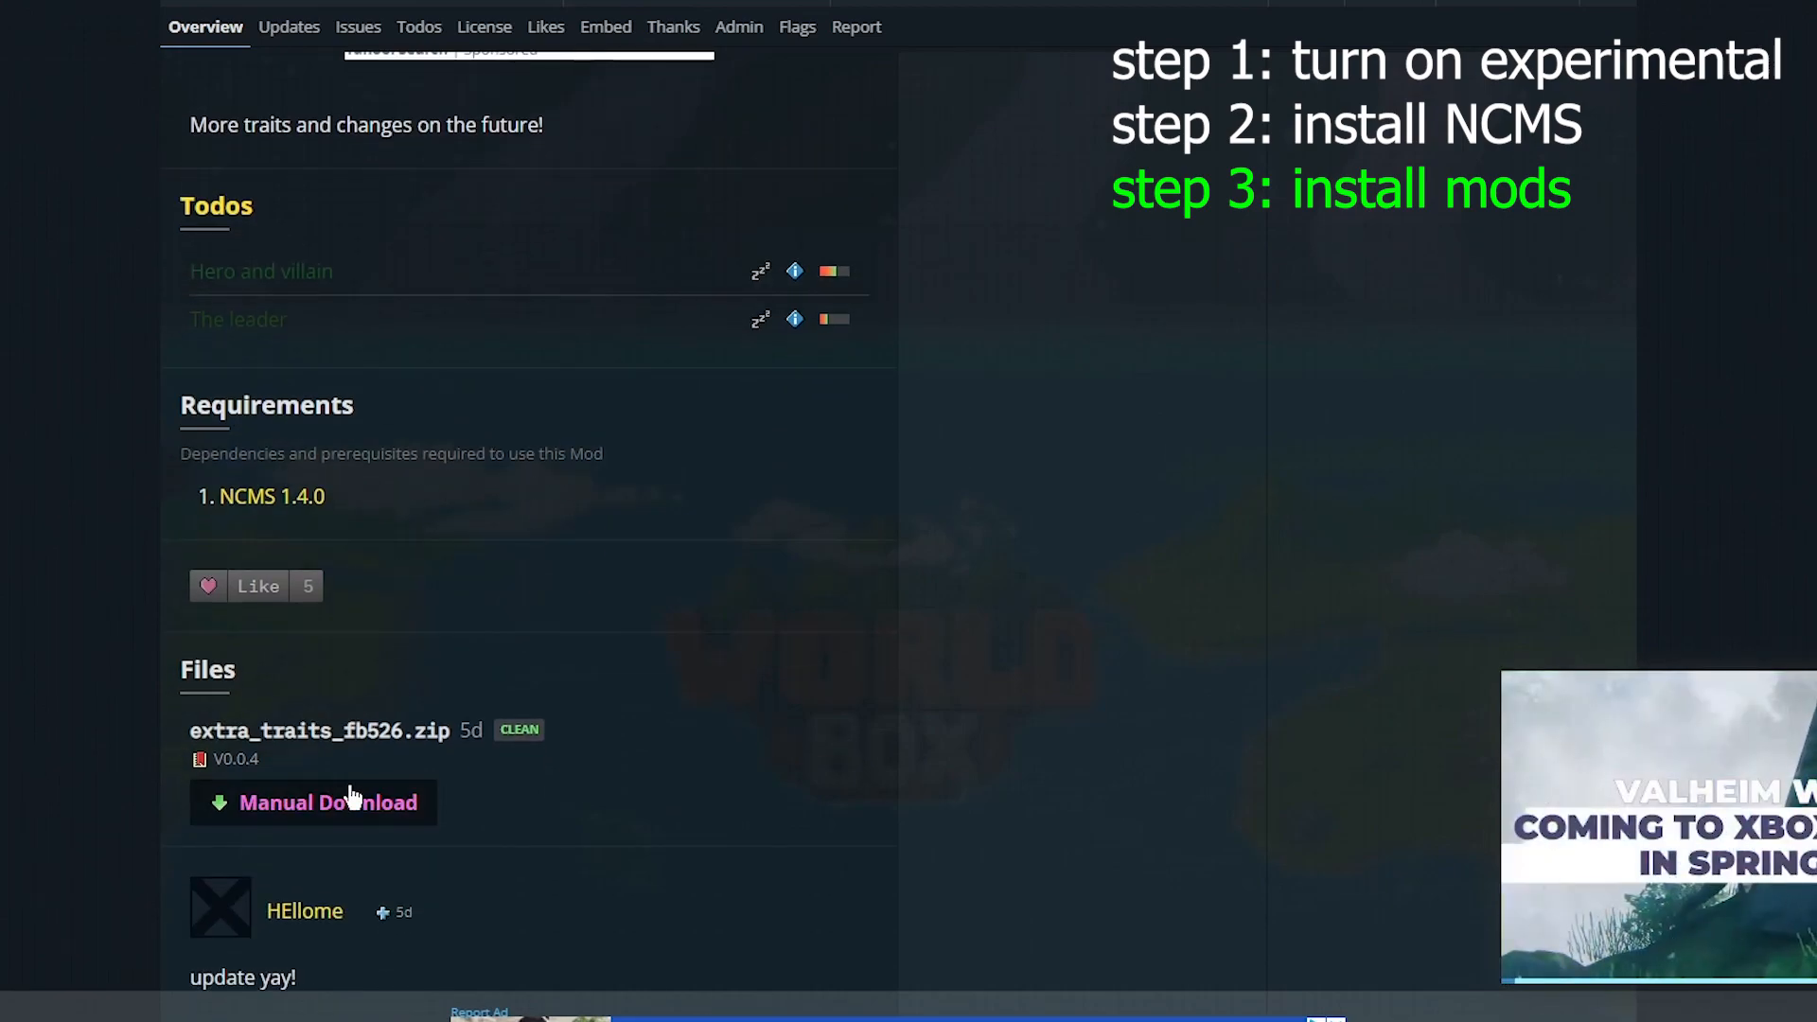
pyautogui.moveTo(486, 829)
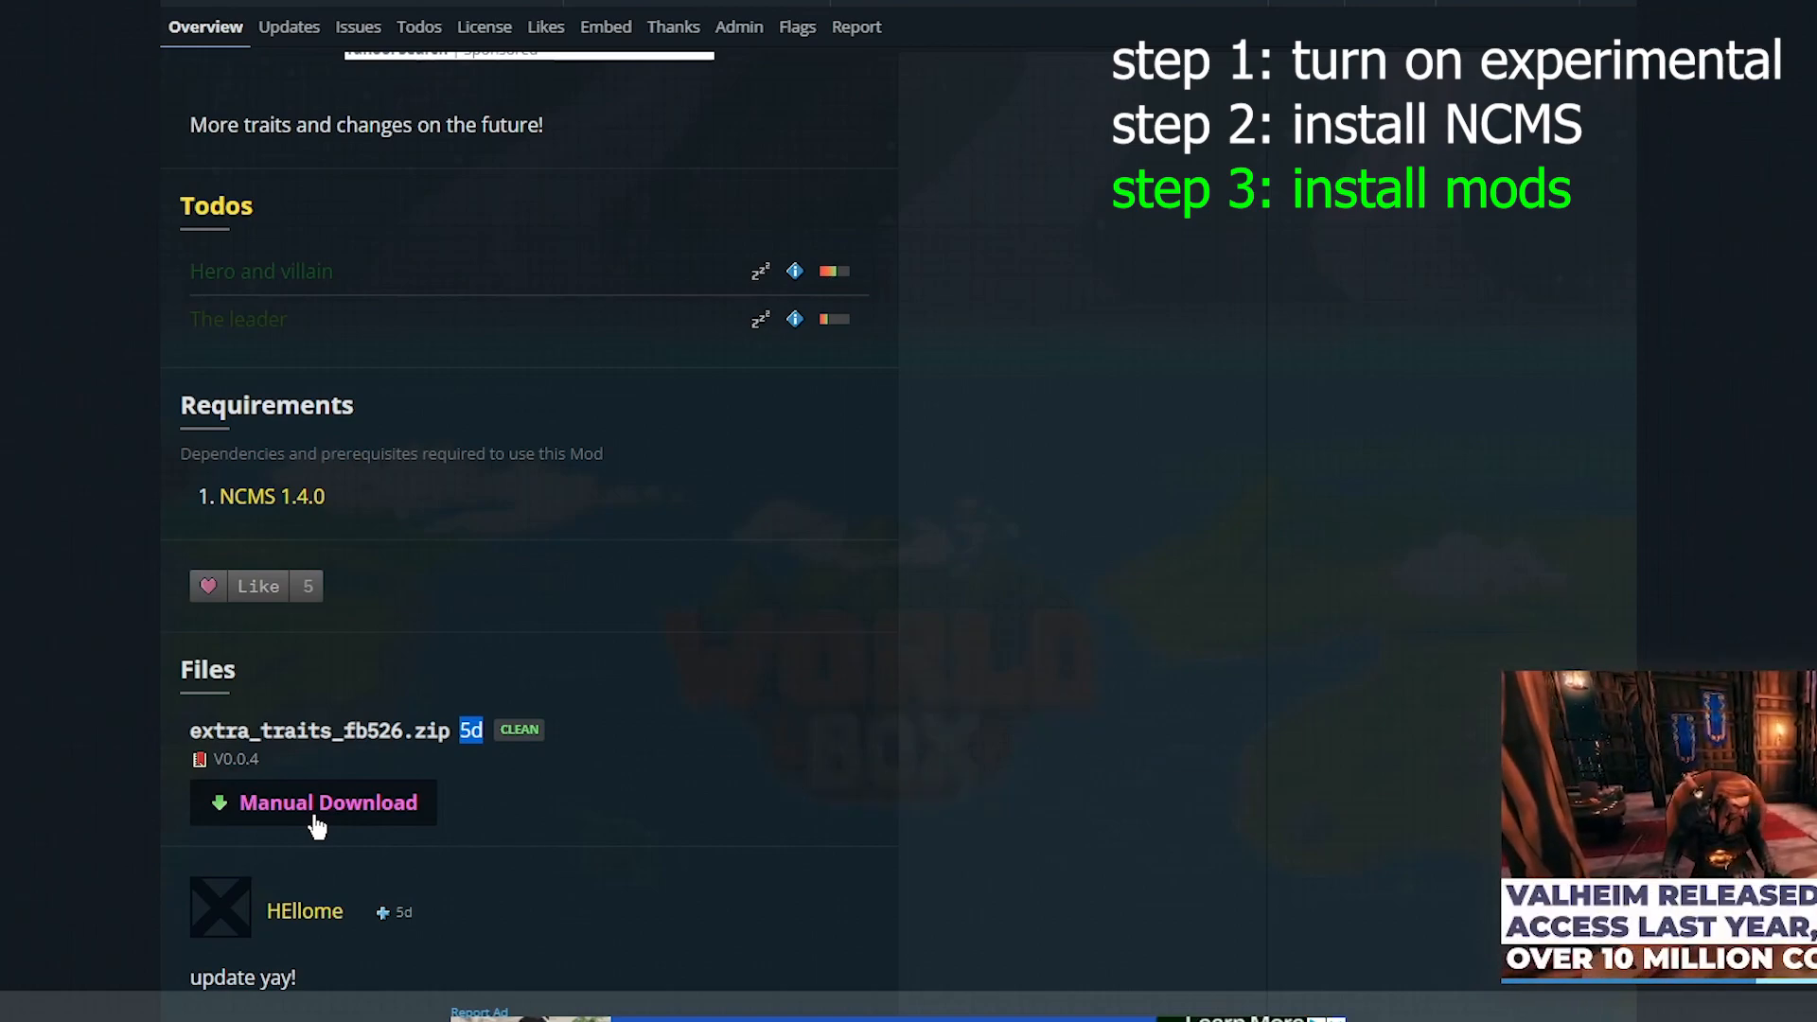
pyautogui.click(328, 801)
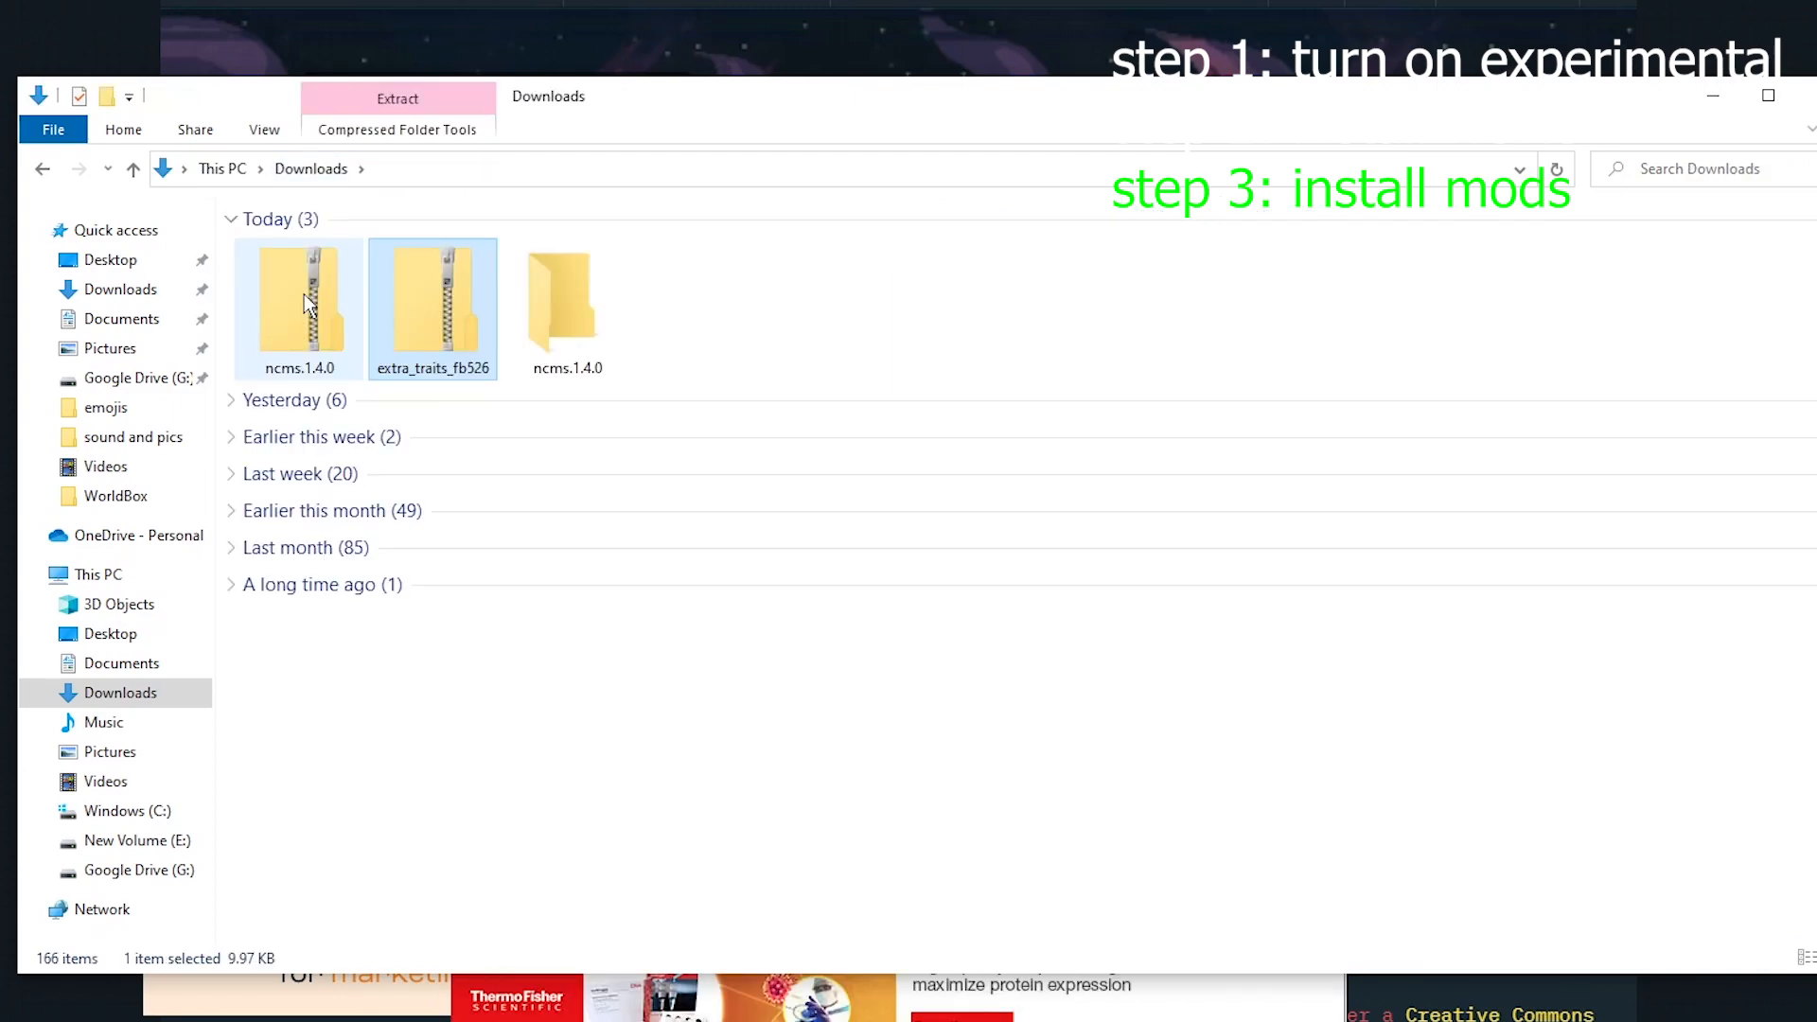
# - Extract extra_traits_fb526.zip into its own folder and select the Extra Traits file
pyautogui.click(396, 98)
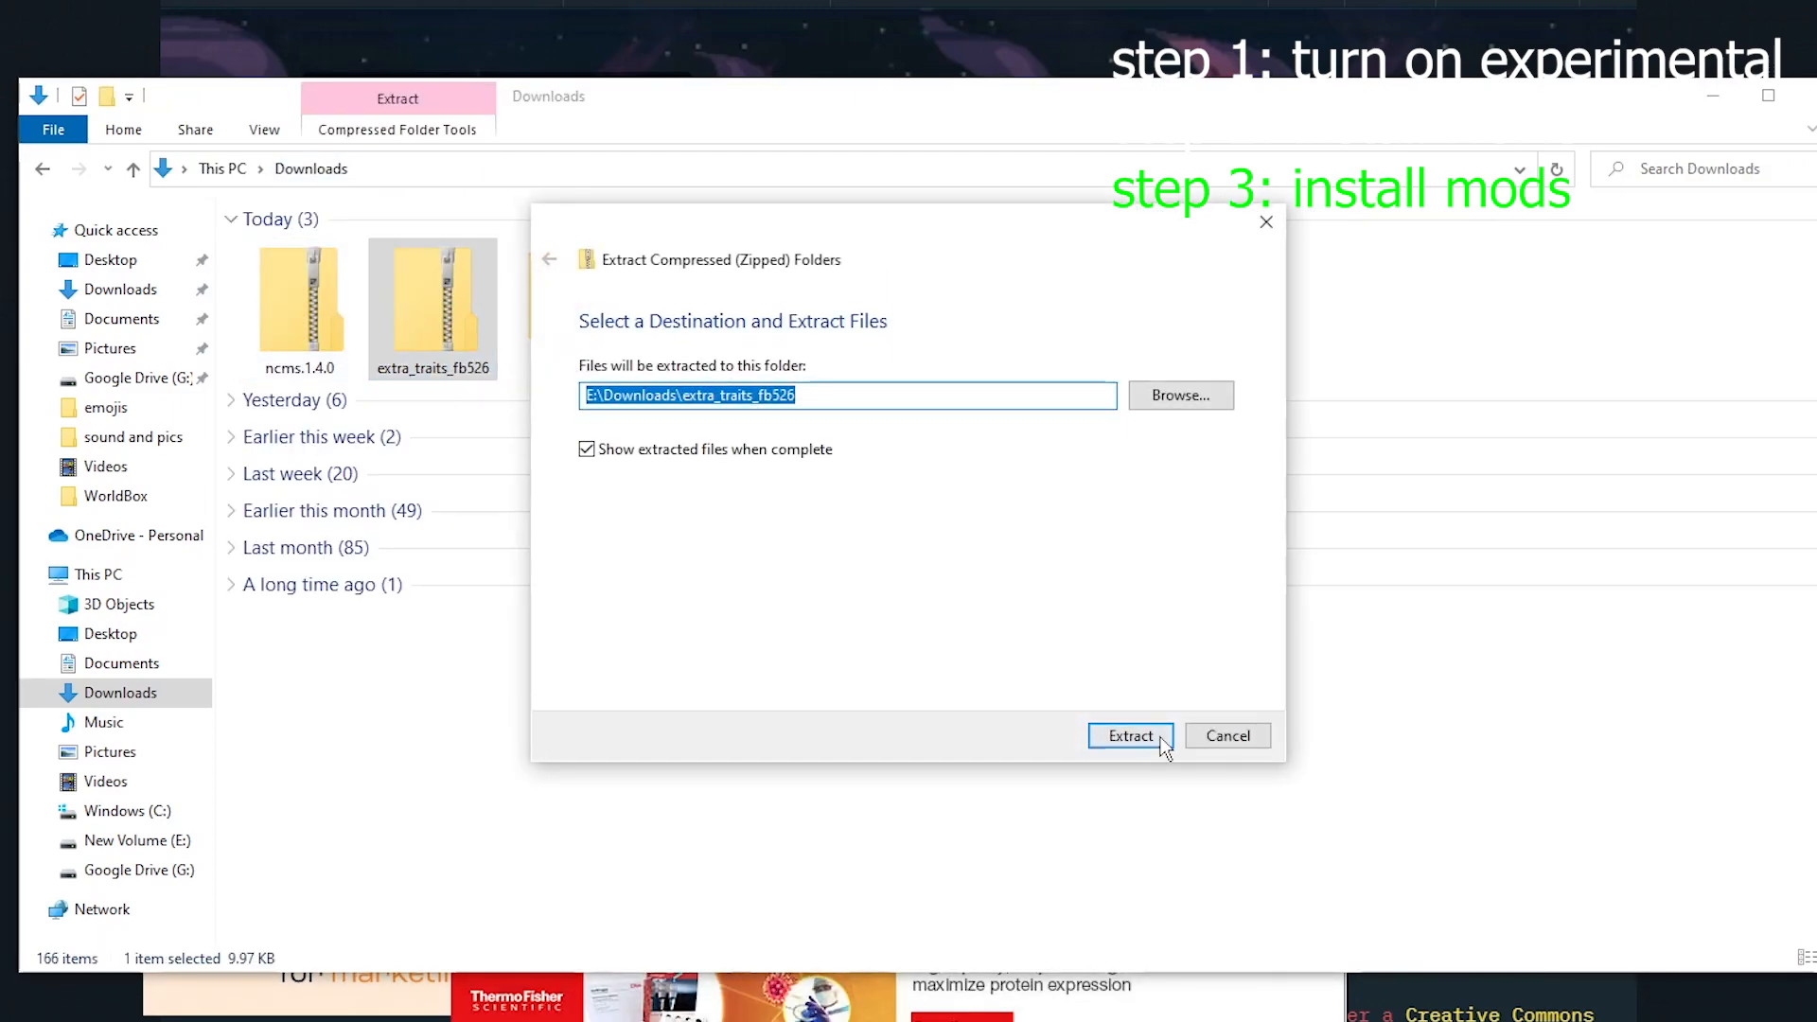
pyautogui.click(1130, 737)
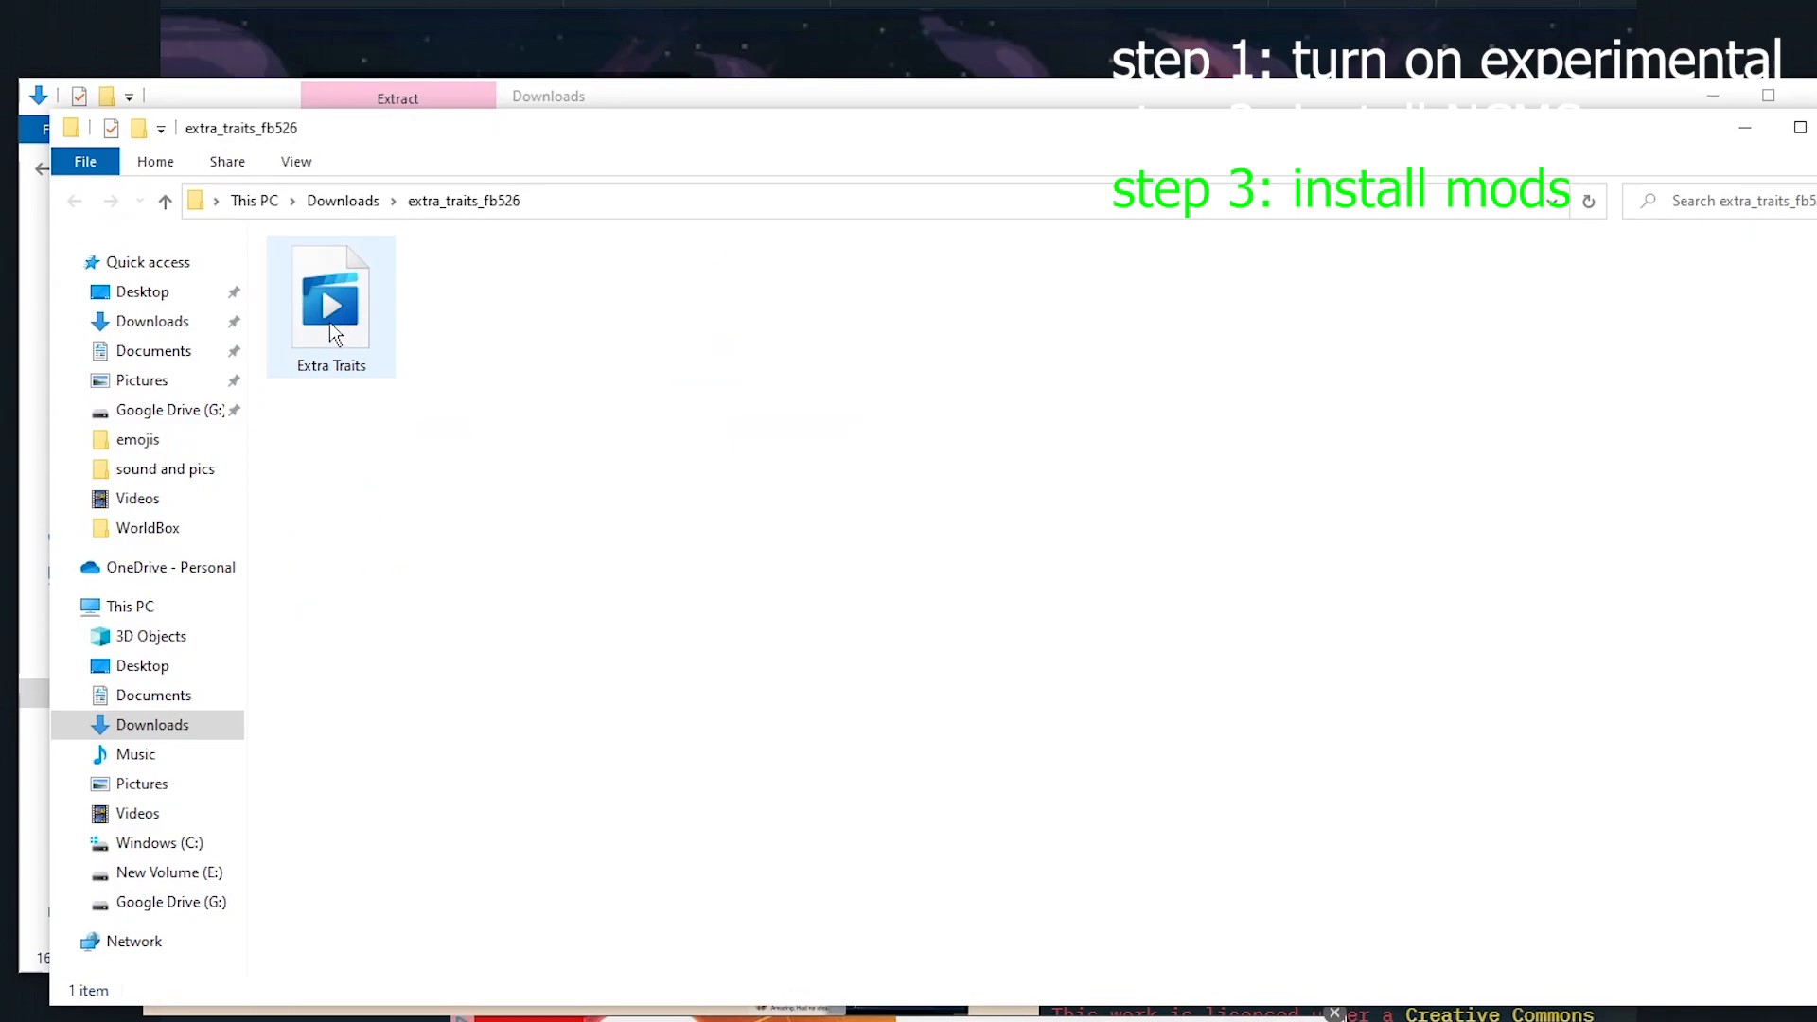
pyautogui.click(331, 301)
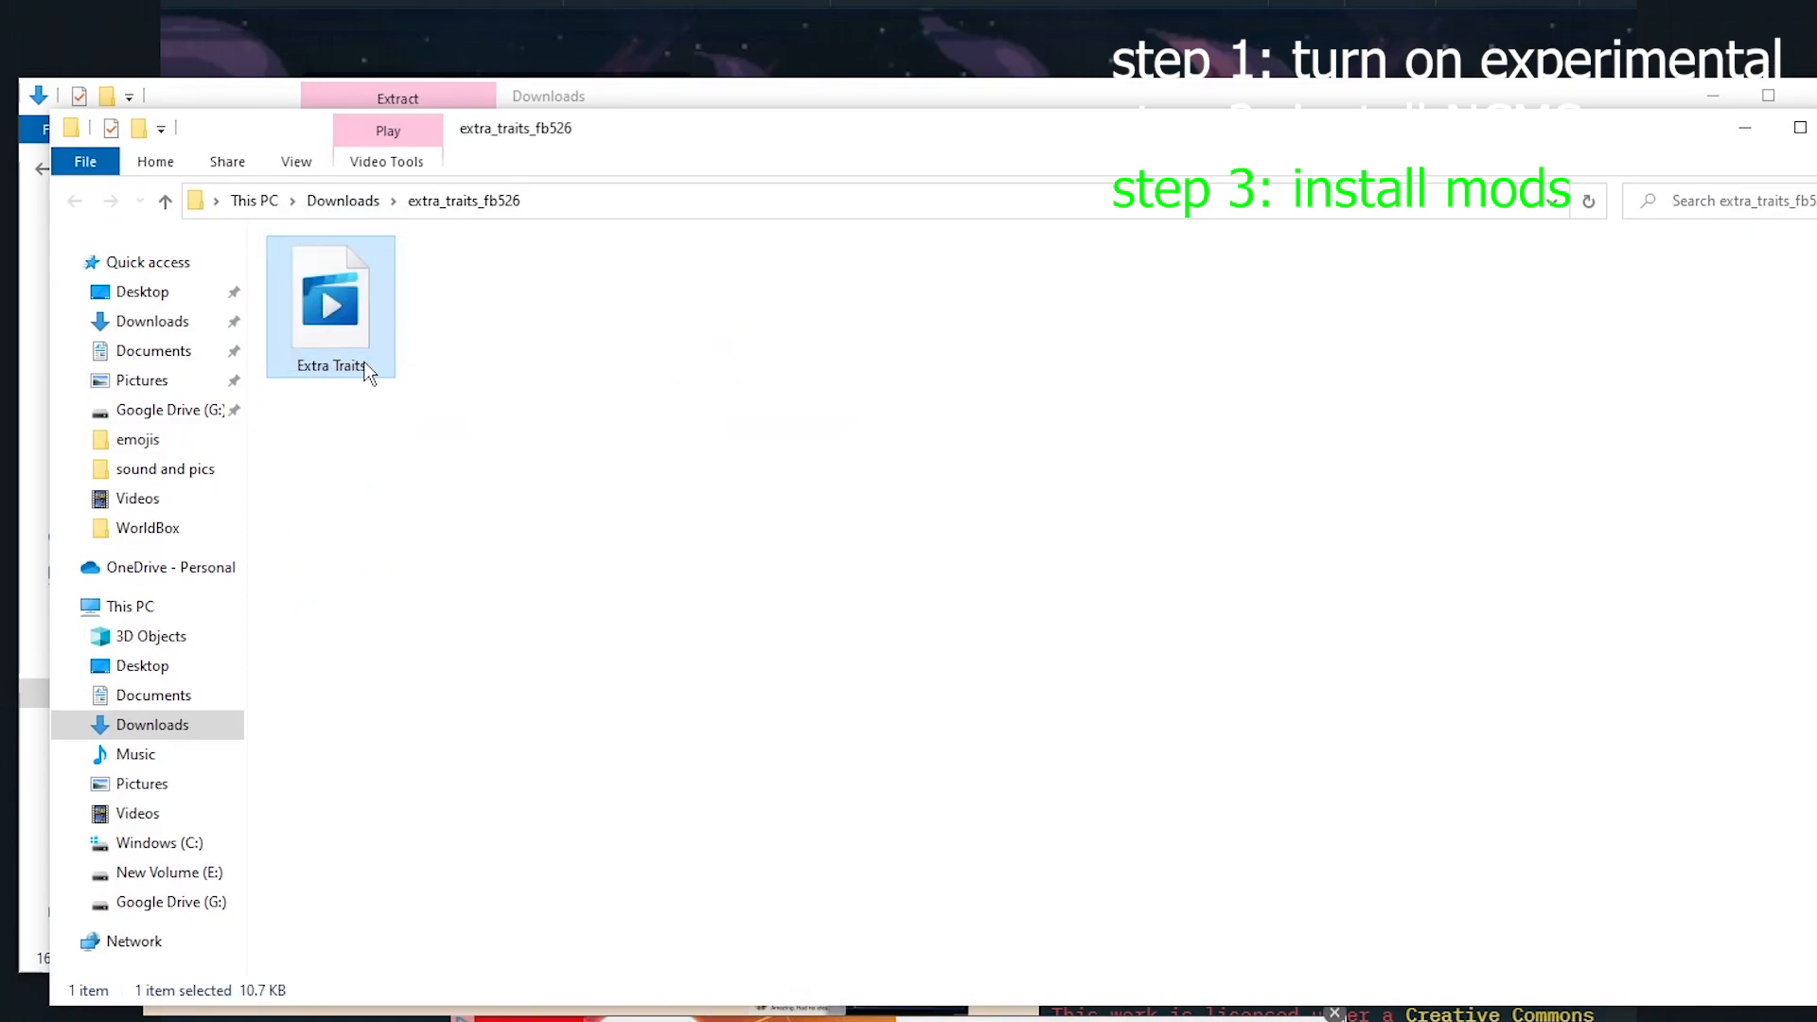